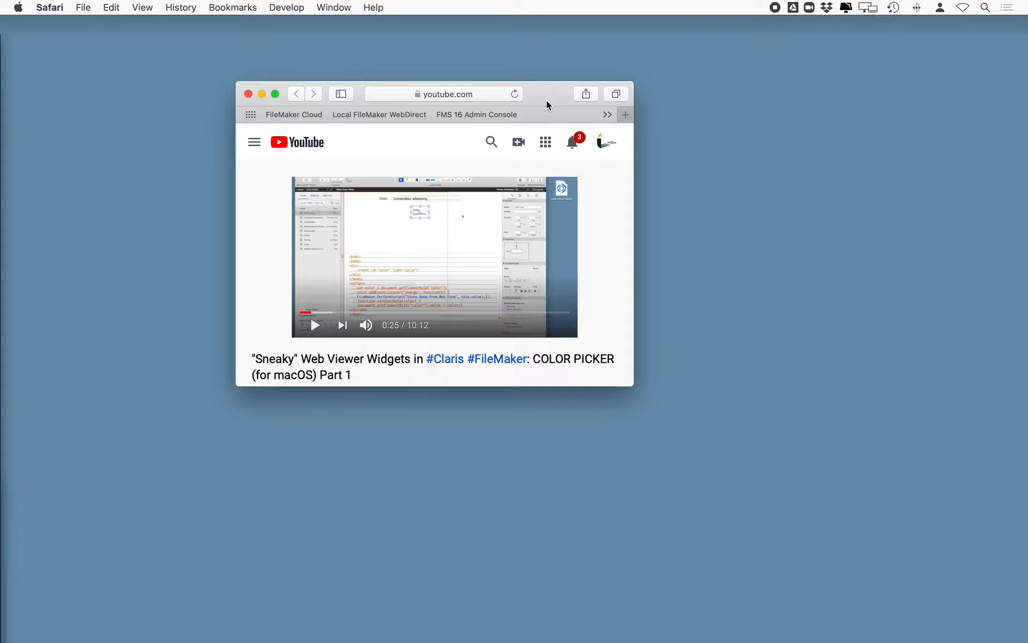
mouse_move(427, 79)
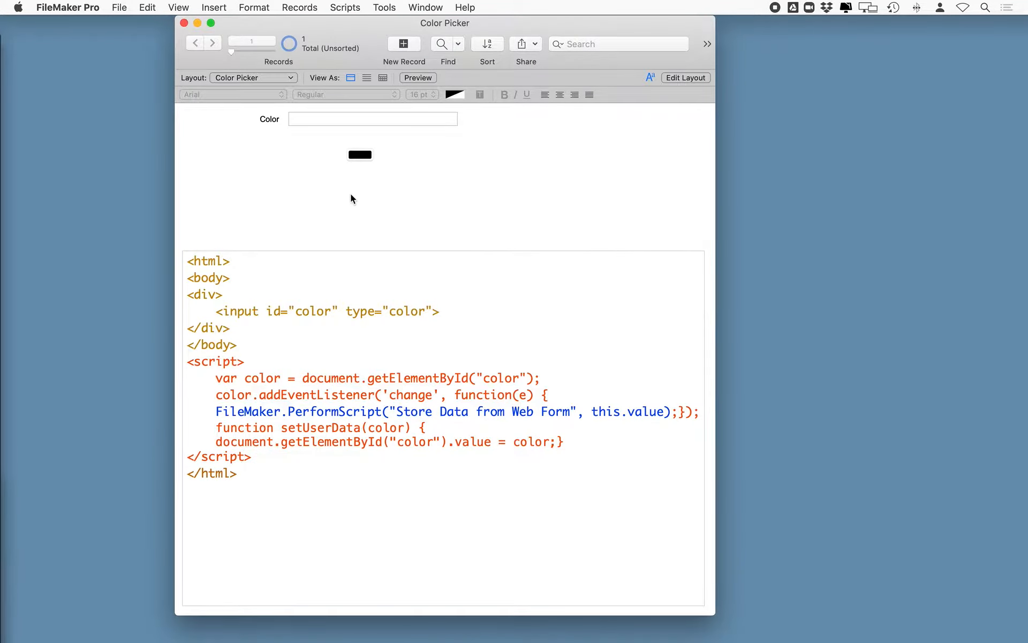
Pick a colour from the web viewer's swatch palette, then return to the Color field
left_click(359, 155)
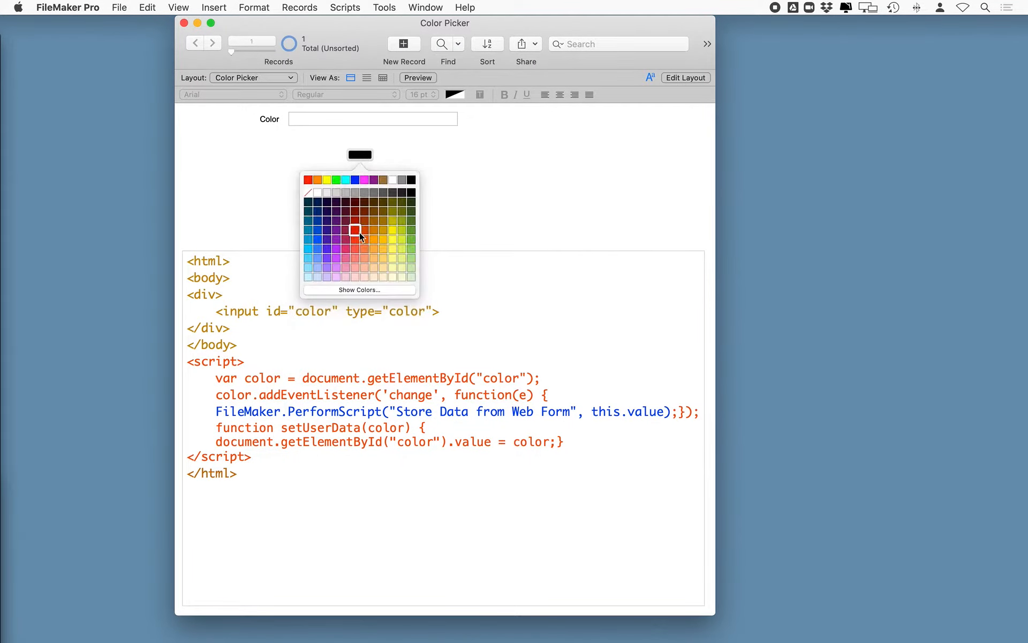
left_click(356, 228)
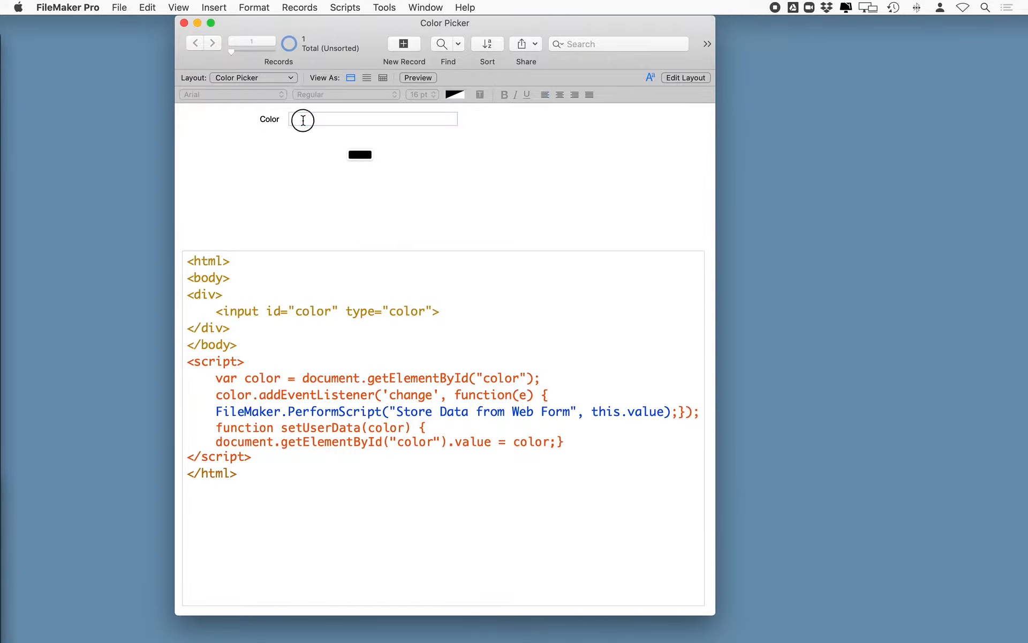
left_click(359, 156)
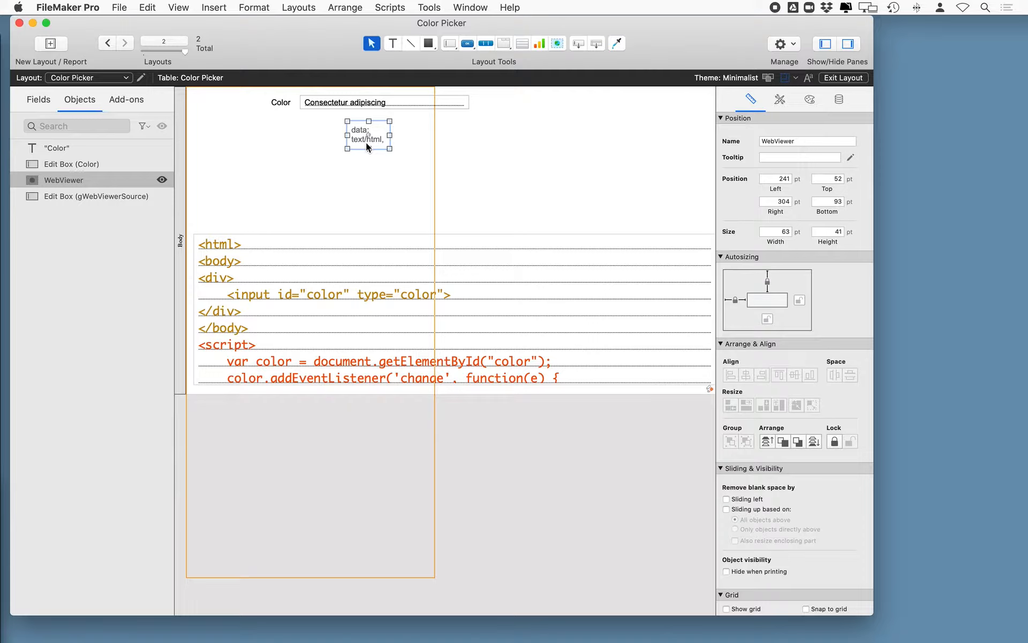
mouse_move(295, 105)
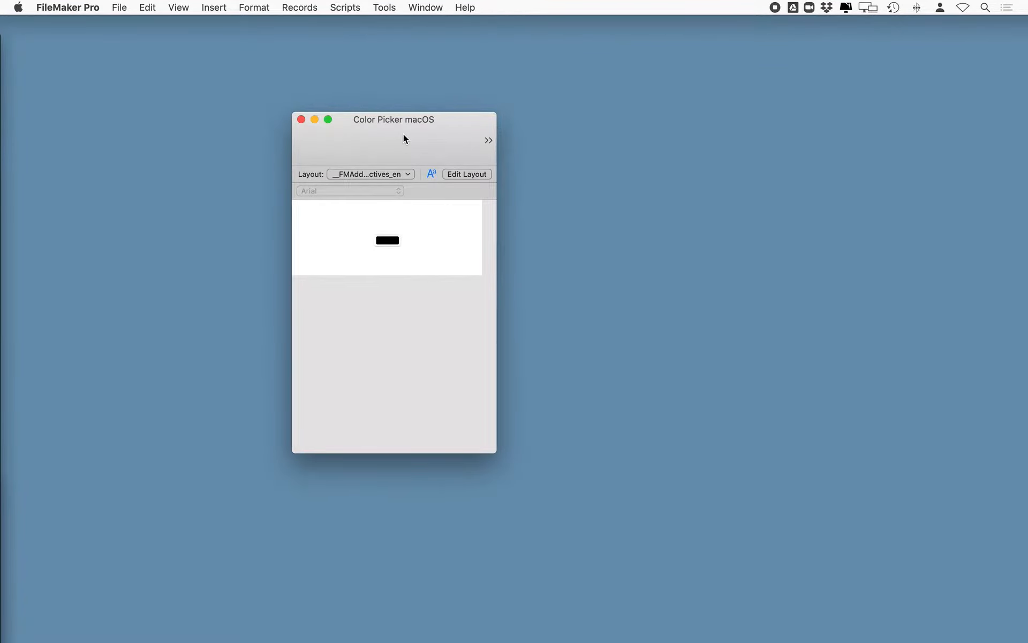
Put the Color Picker macOS layout, with its single web viewer, into Layout mode
left_click(466, 174)
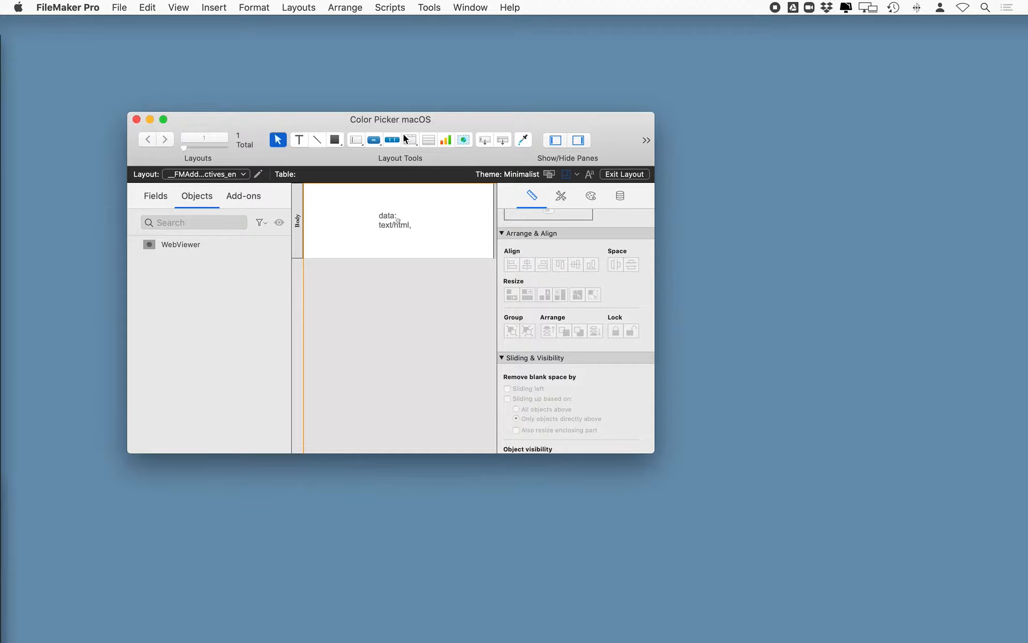
mouse_move(410, 140)
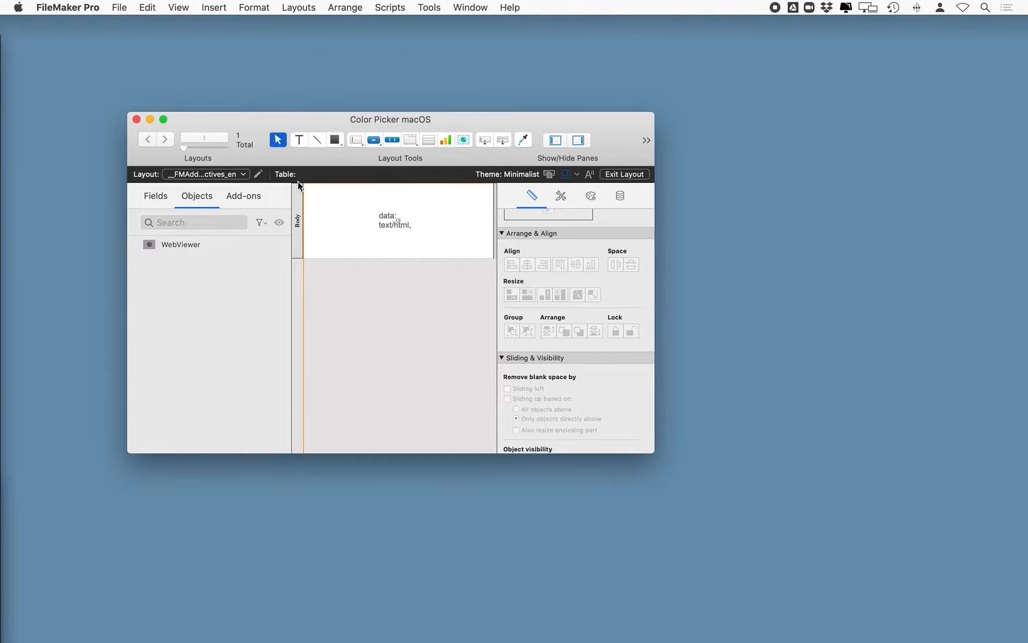
left_click(119, 7)
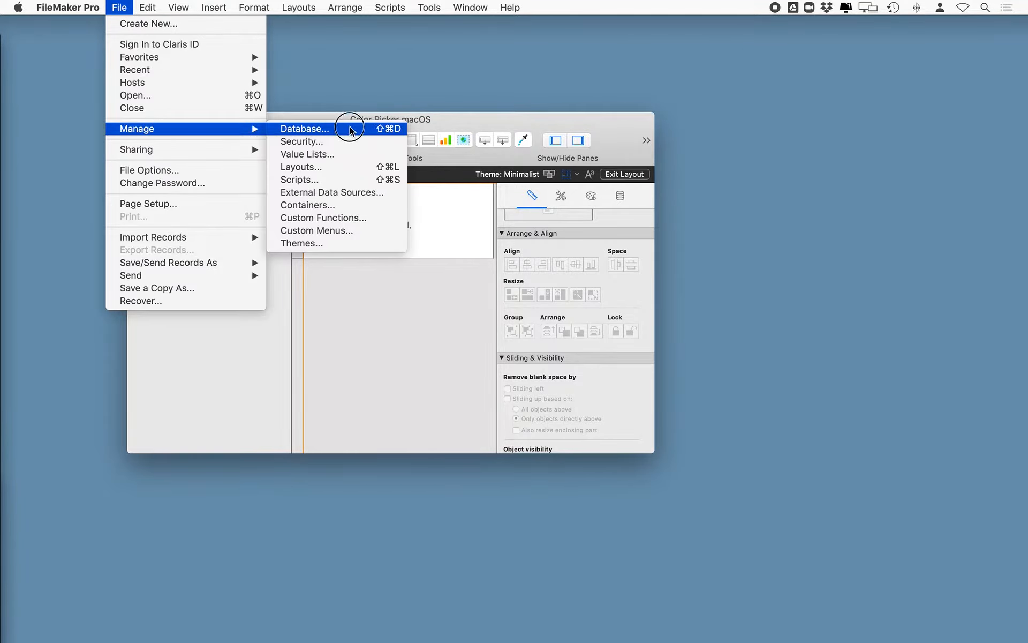
left_click(303, 129)
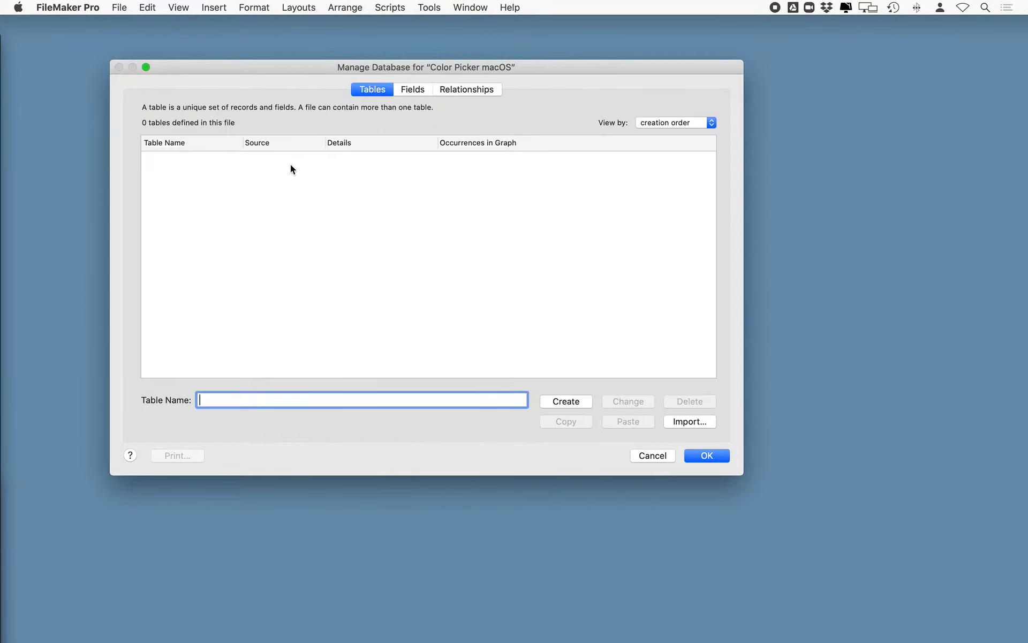
left_click(467, 89)
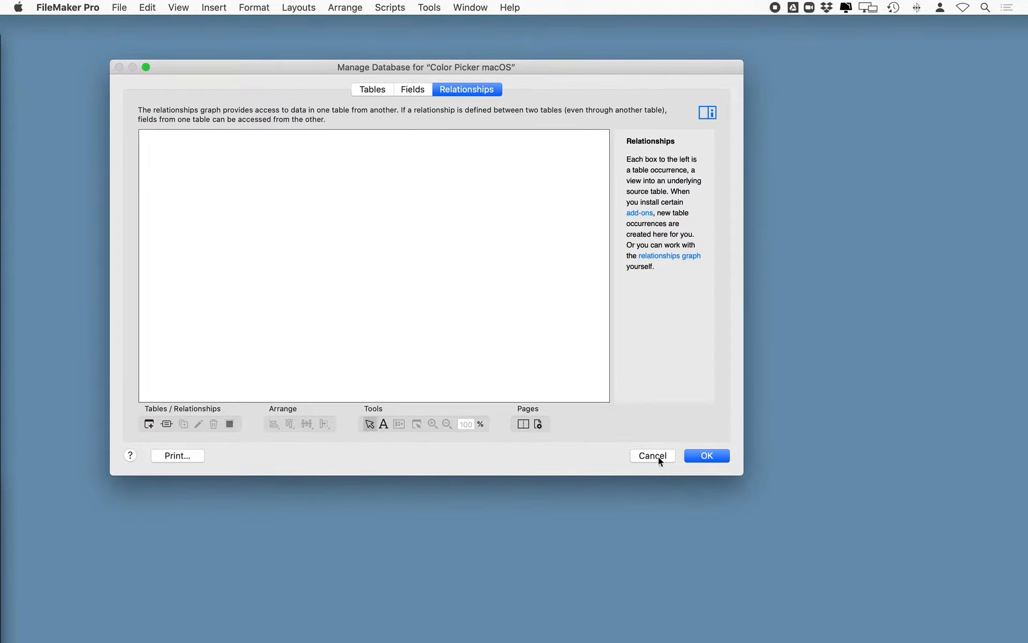
left_click(652, 455)
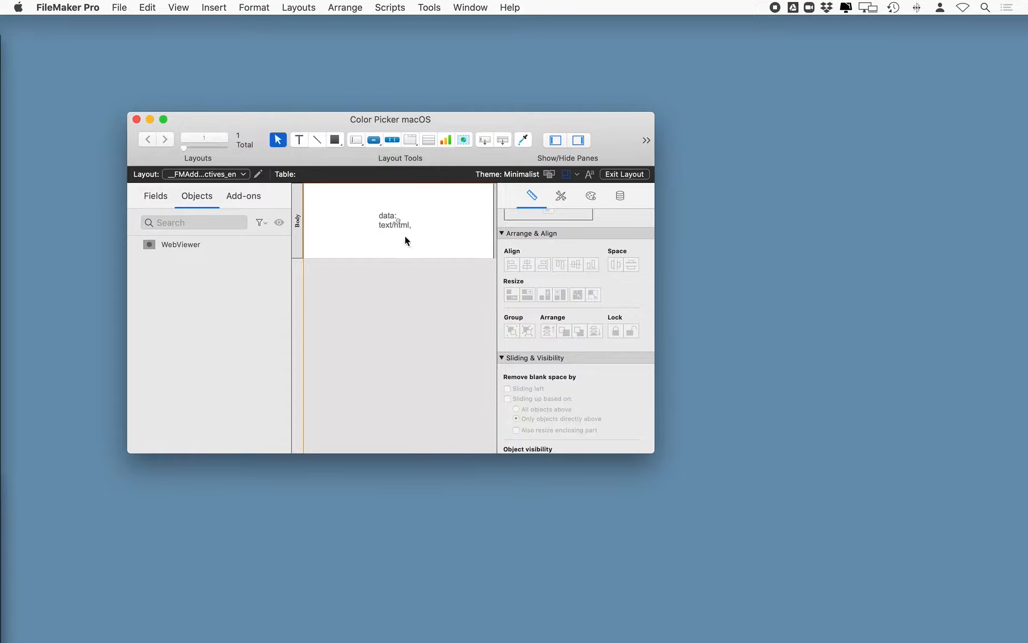
Inspect the Store Data from Web Form and Set User Data in Web Viewer scripts
left_click(389, 7)
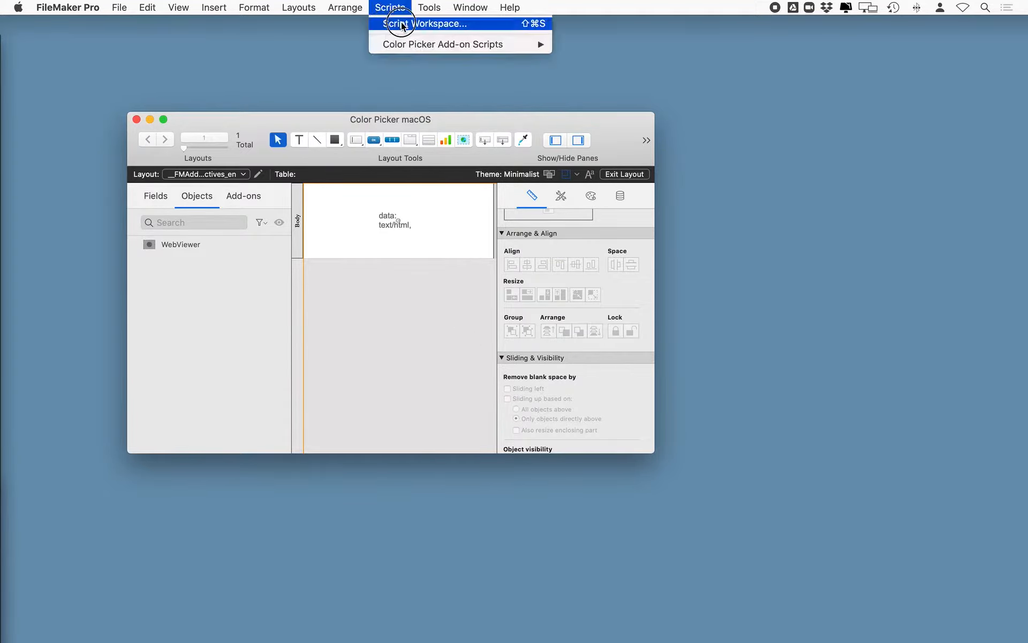
left_click(429, 23)
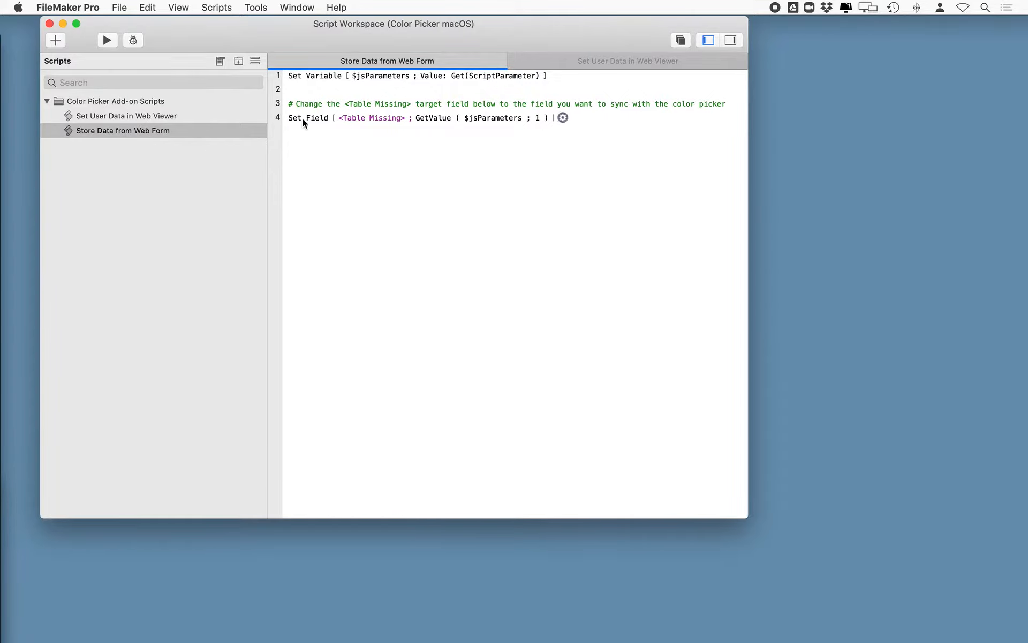
left_click(371, 118)
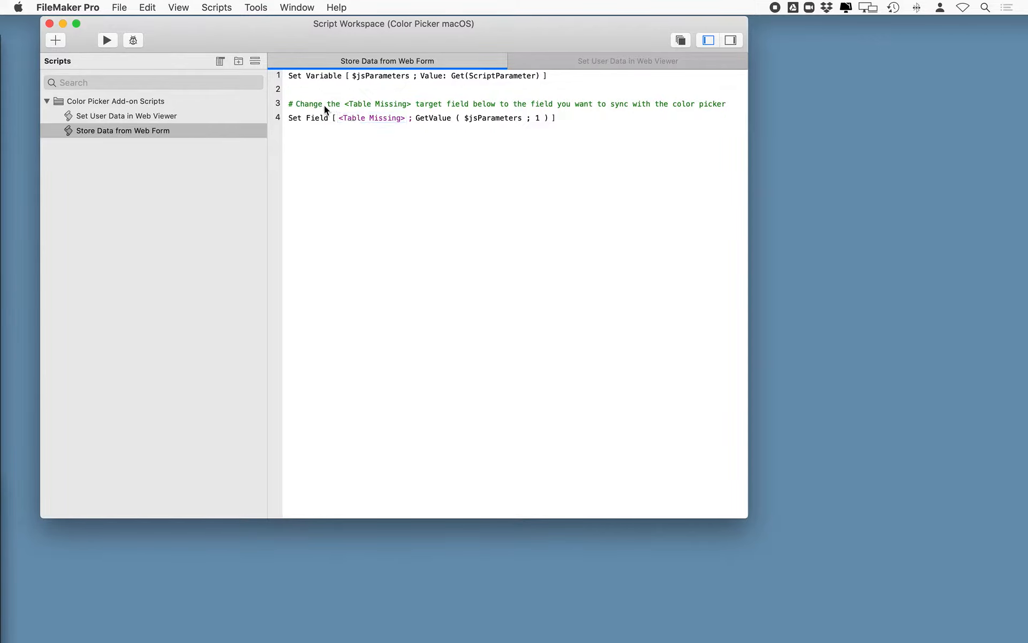
left_click(370, 117)
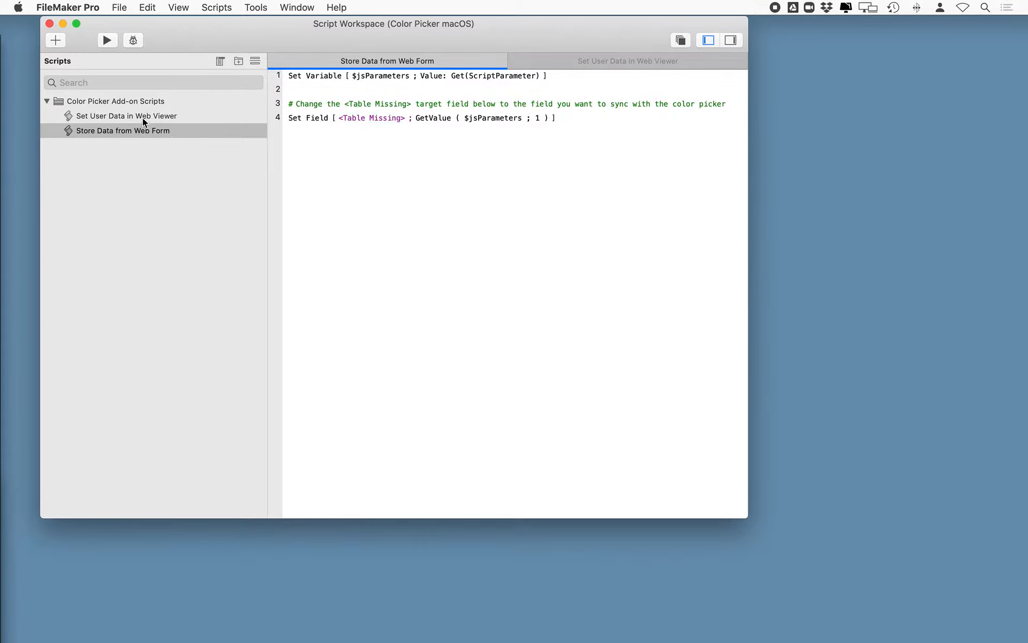
left_click(627, 60)
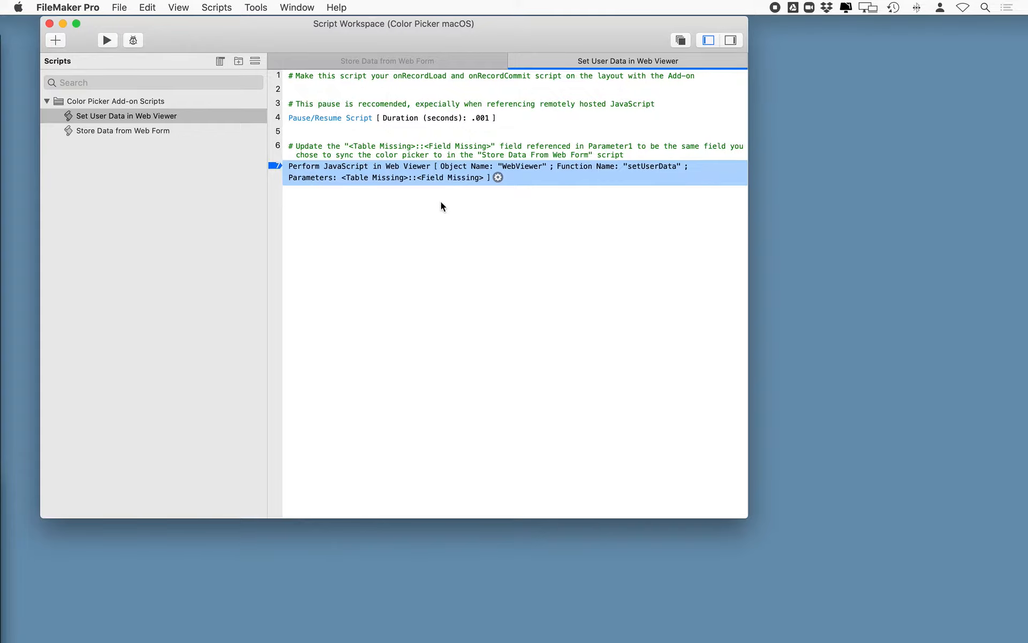
mouse_move(457, 198)
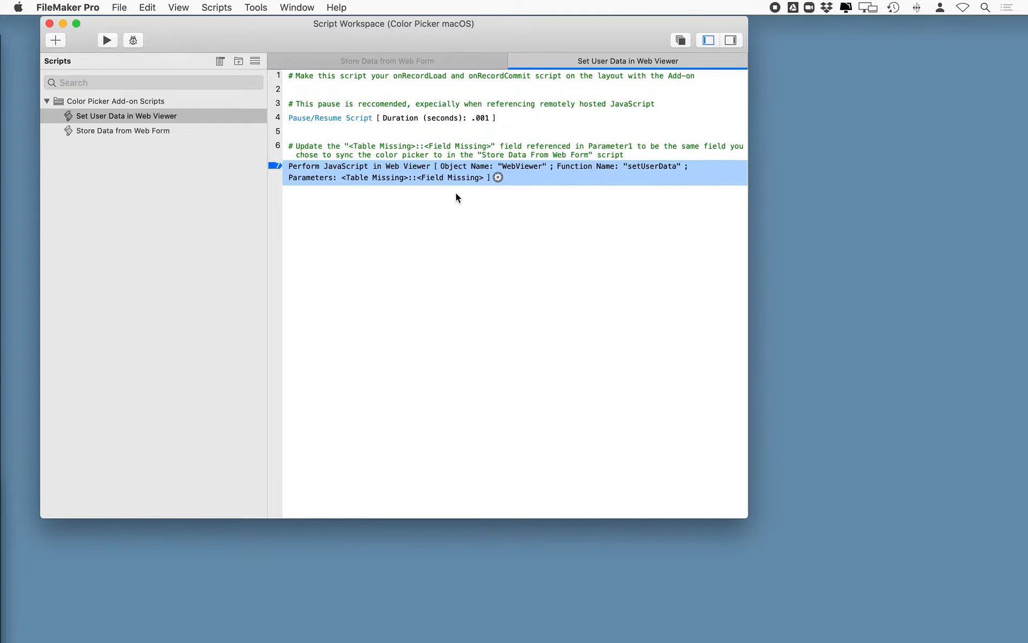
mouse_move(232, 116)
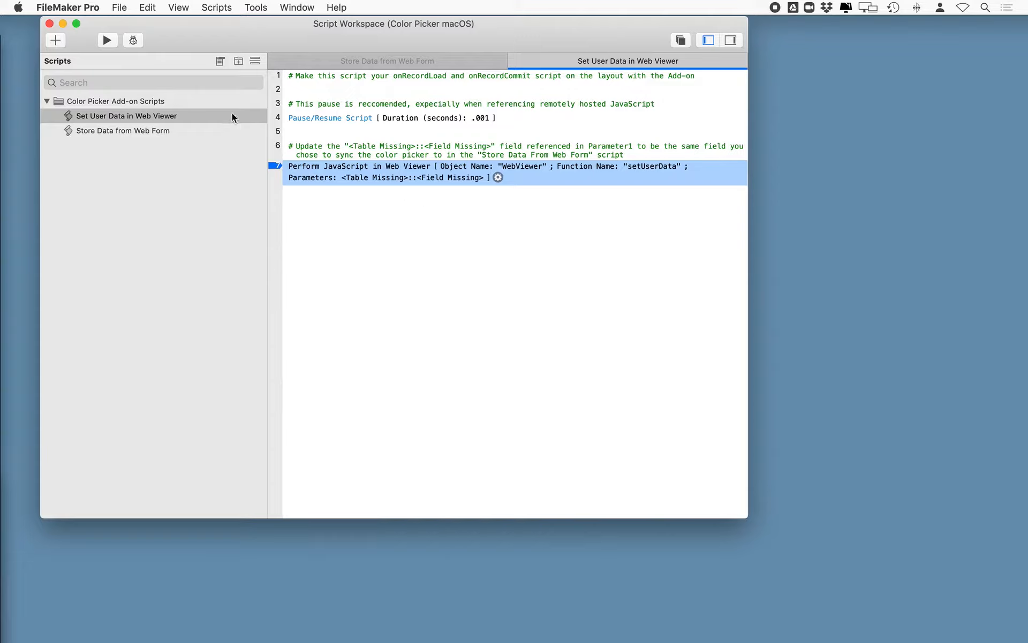
mouse_move(386, 189)
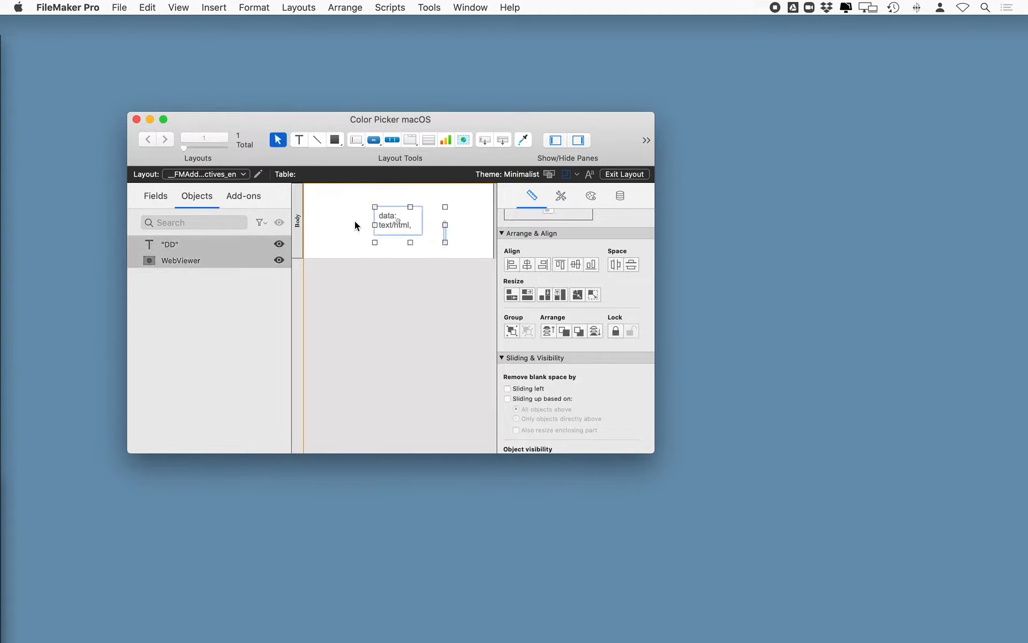
mouse_move(477, 291)
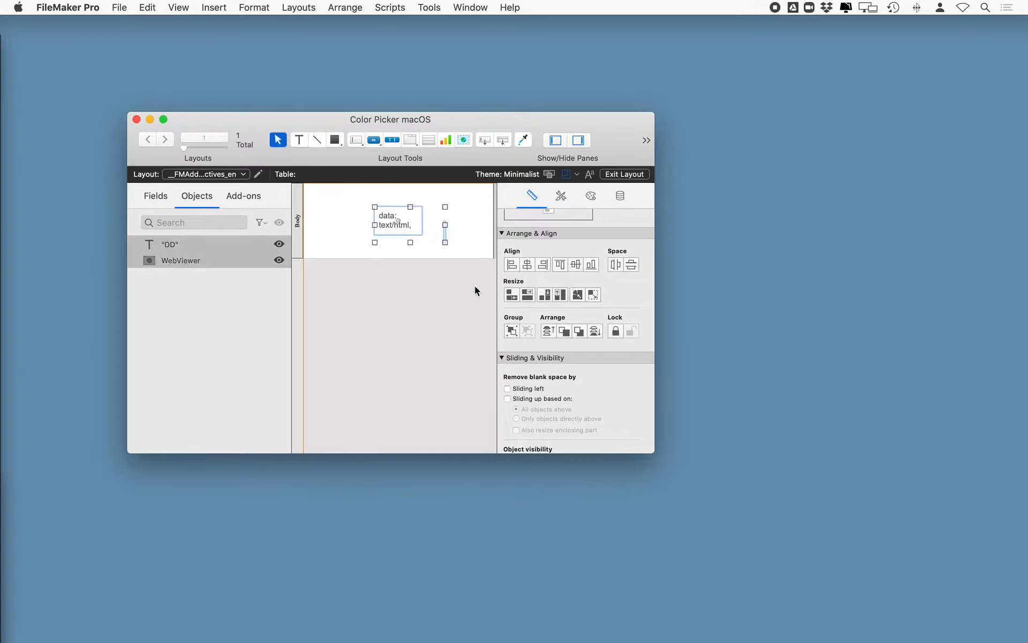
Group the web viewer with the DD text and select the resulting group
left_click(511, 331)
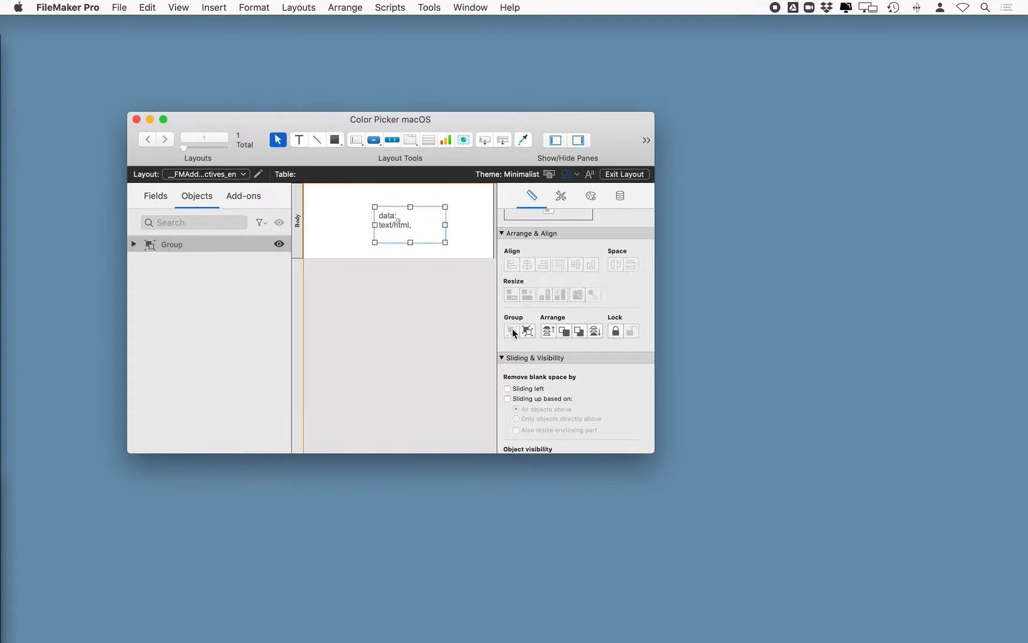
left_click(133, 244)
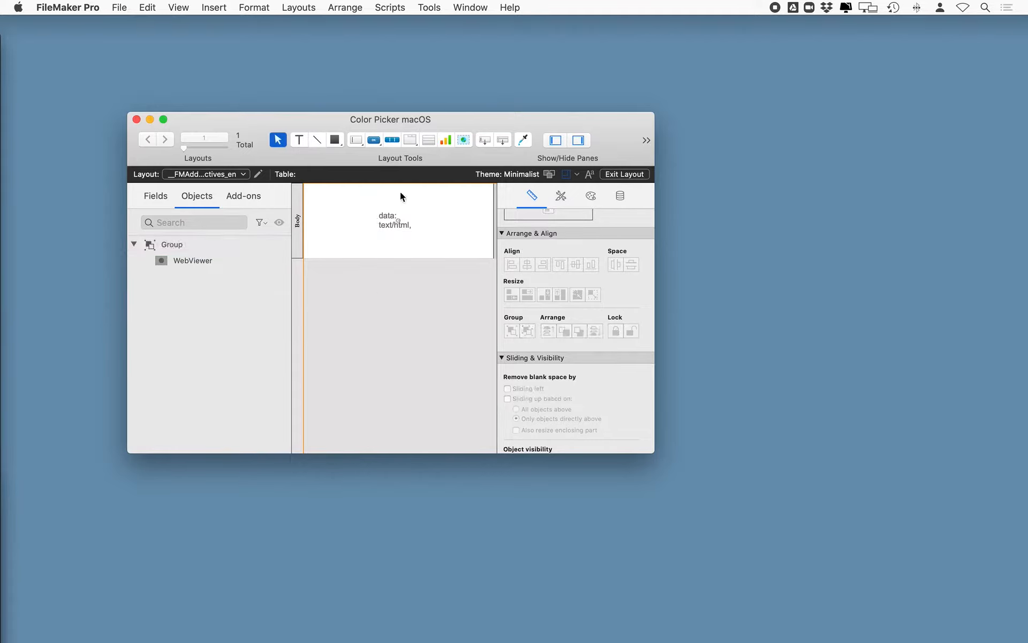
left_click(393, 220)
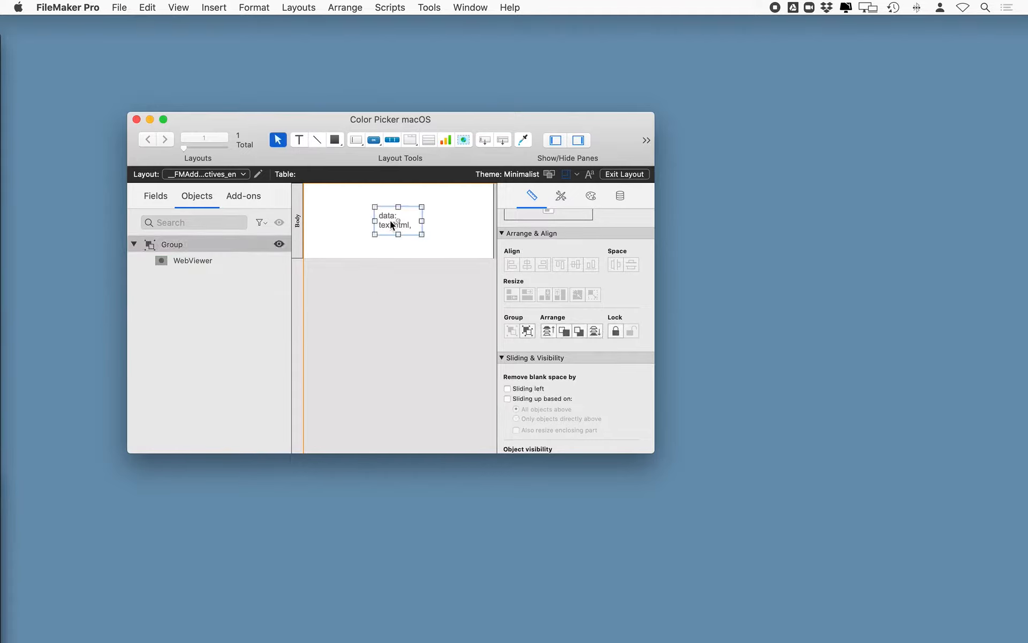
left_click(470, 7)
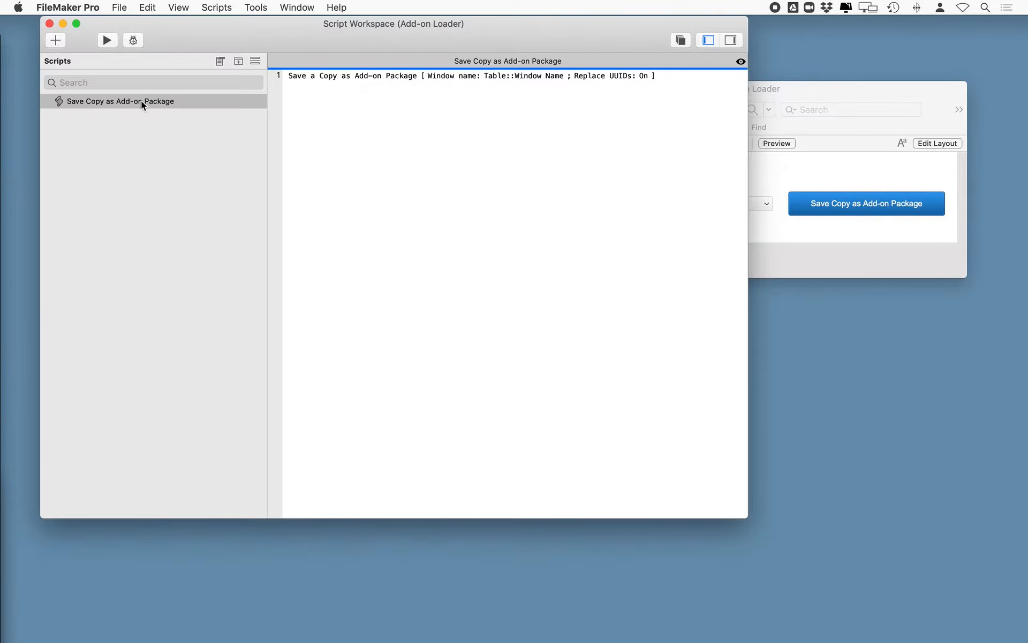
Review Add-on Loader's Save a Copy as Add-on Package script for Color Picker macOS
left_click(471, 75)
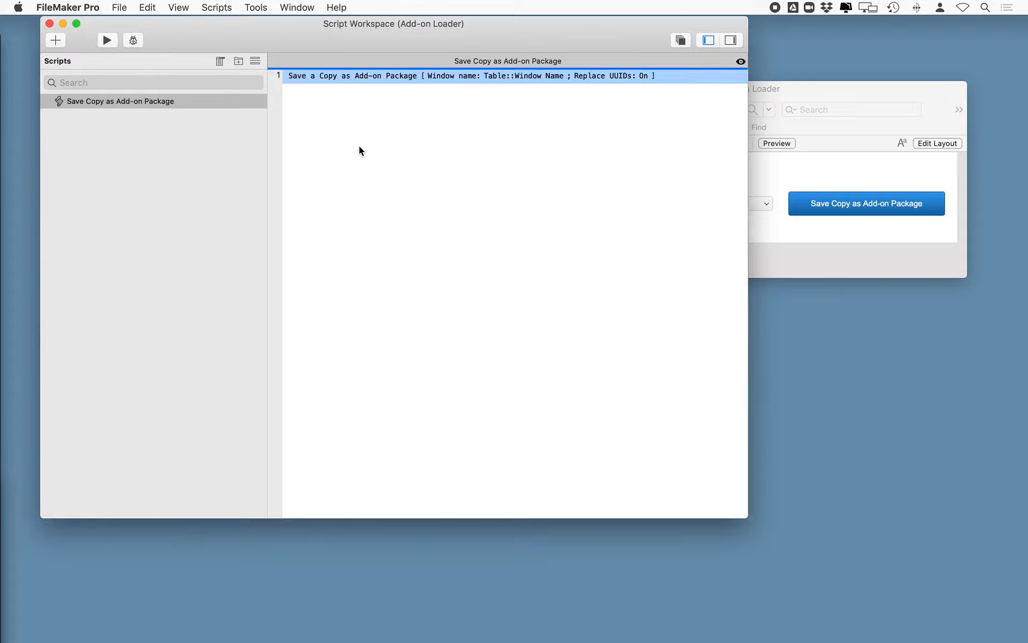
mouse_move(377, 95)
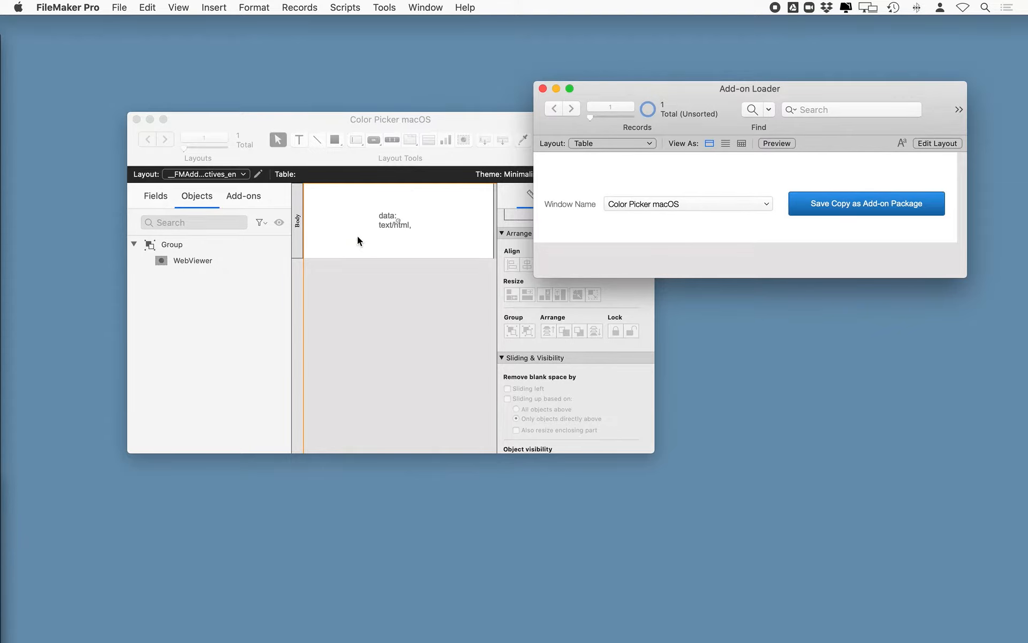
mouse_move(320, 134)
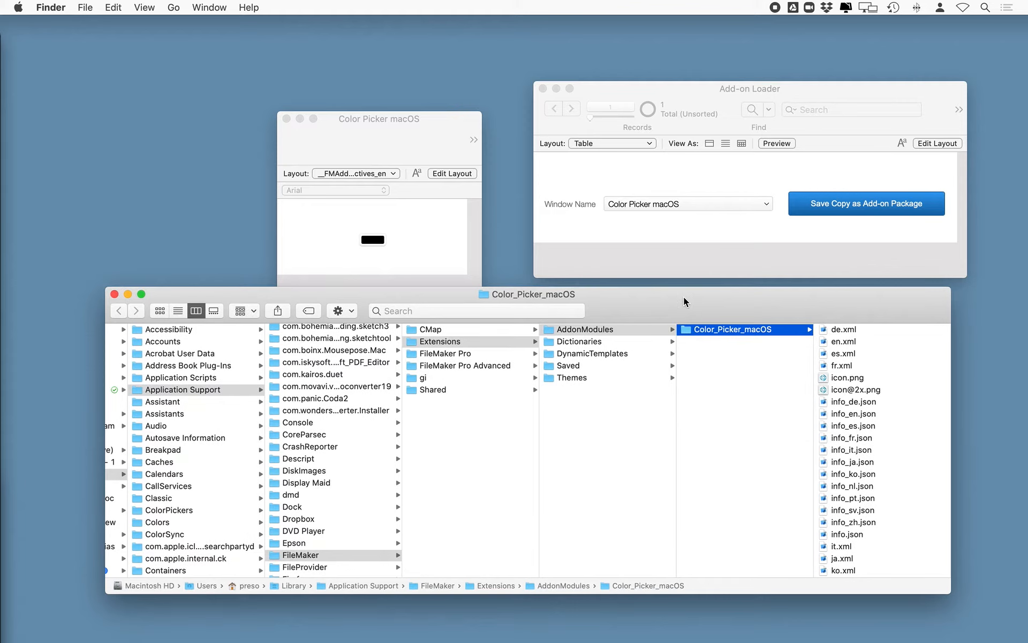
mouse_move(771, 365)
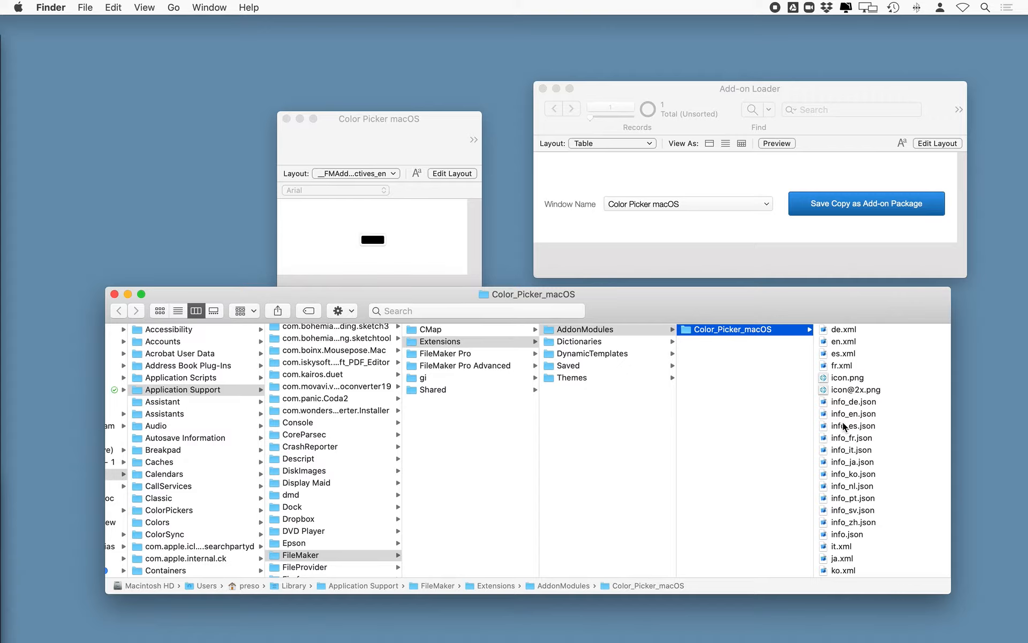
mouse_move(154, 417)
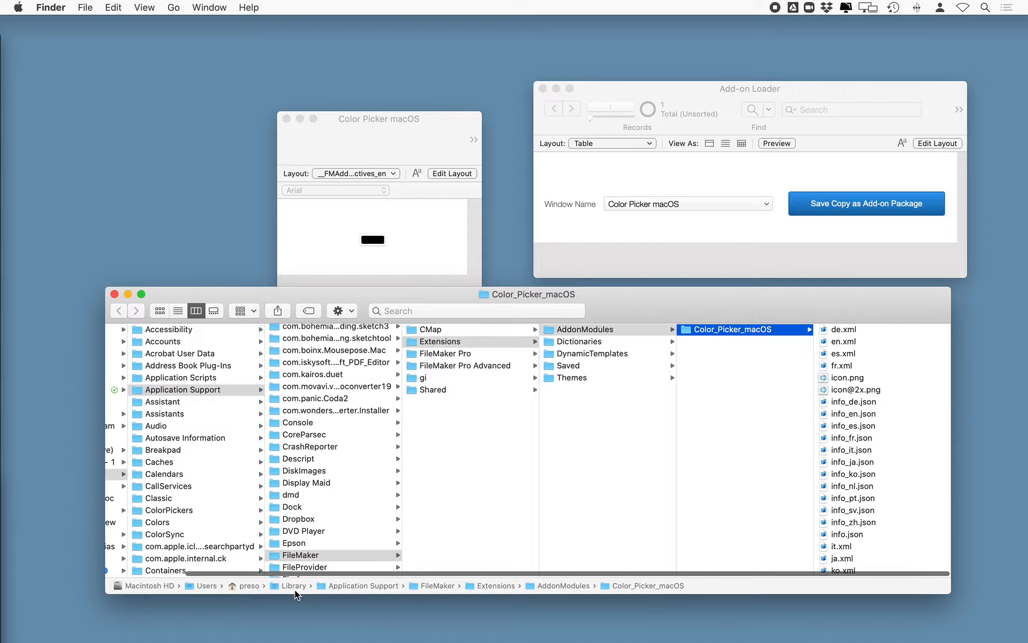
mouse_move(451, 590)
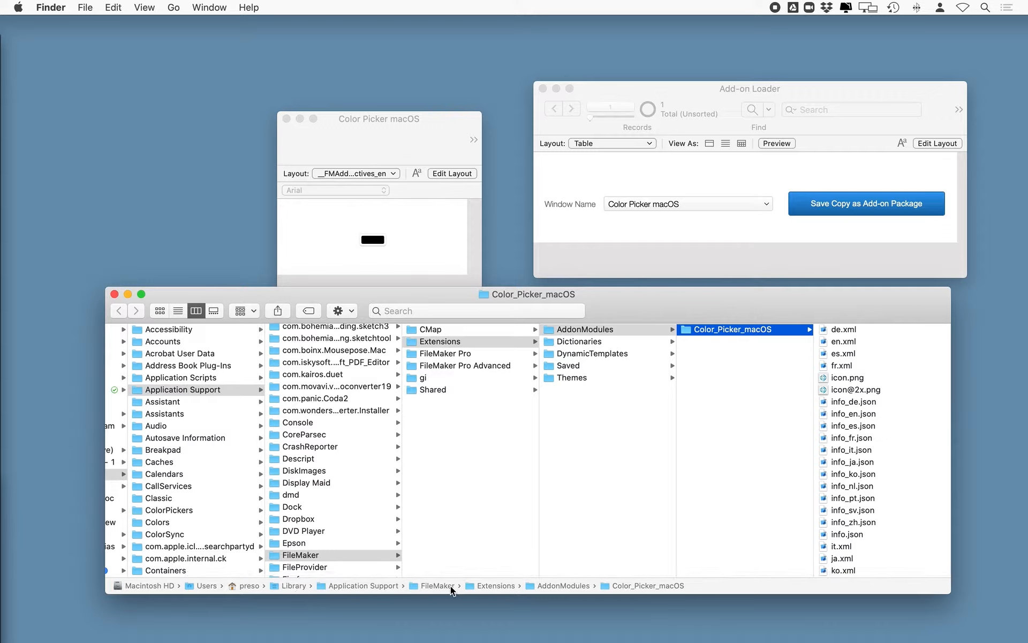
mouse_move(546, 338)
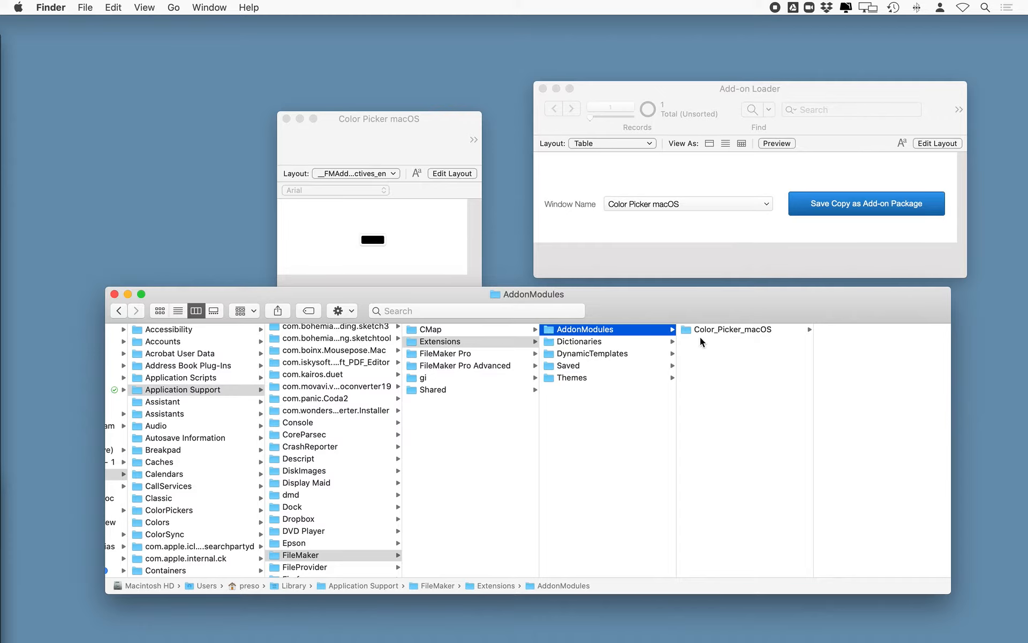
Browse the Color_Picker_macOS folder's localized XML, JSON and icon files
left_click(734, 328)
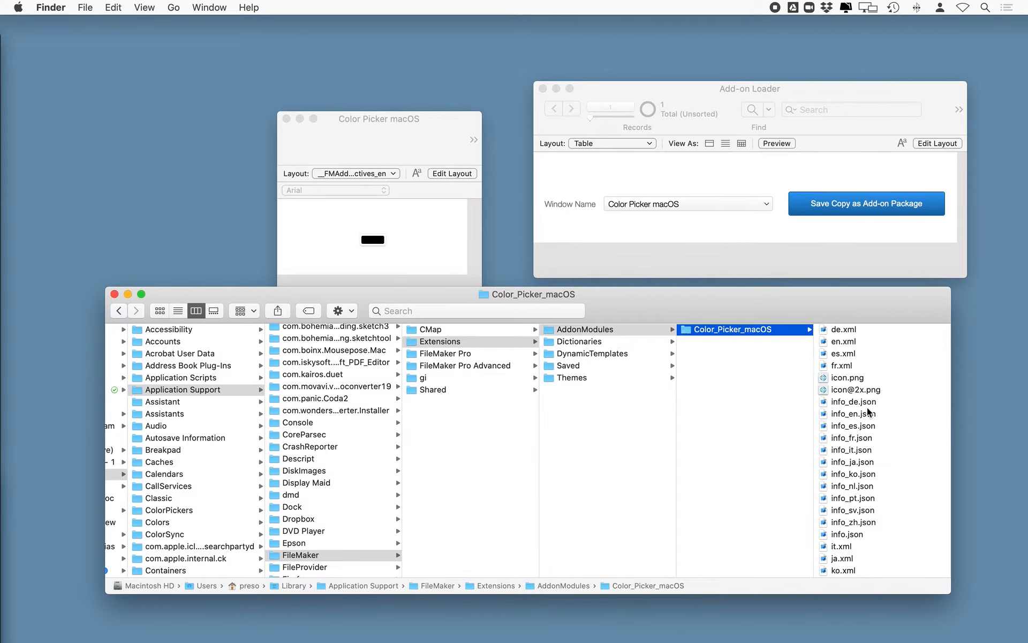
scroll("down", 3)
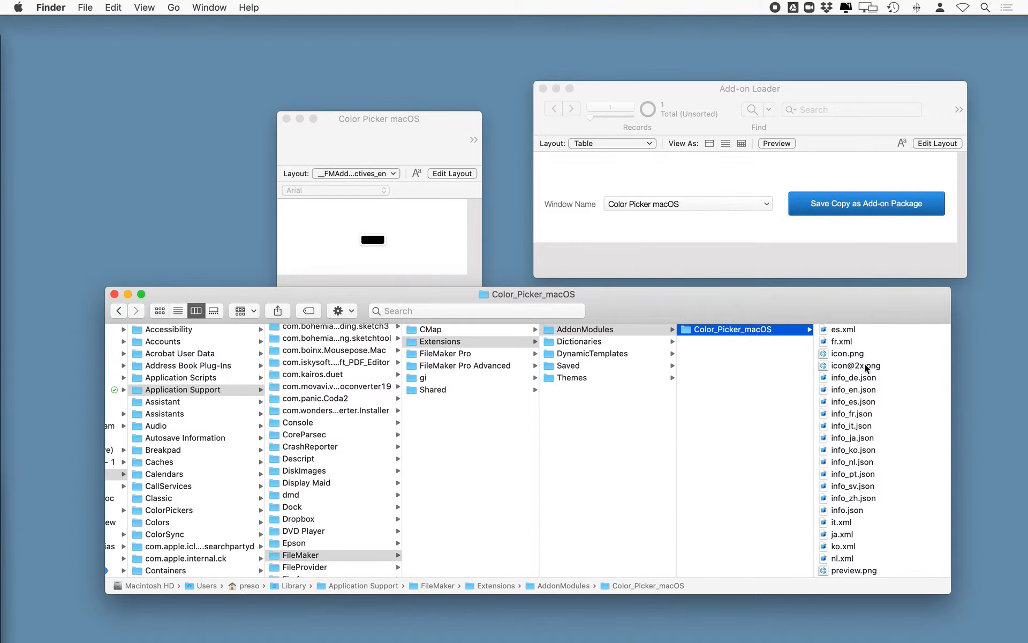
scroll("down", 3)
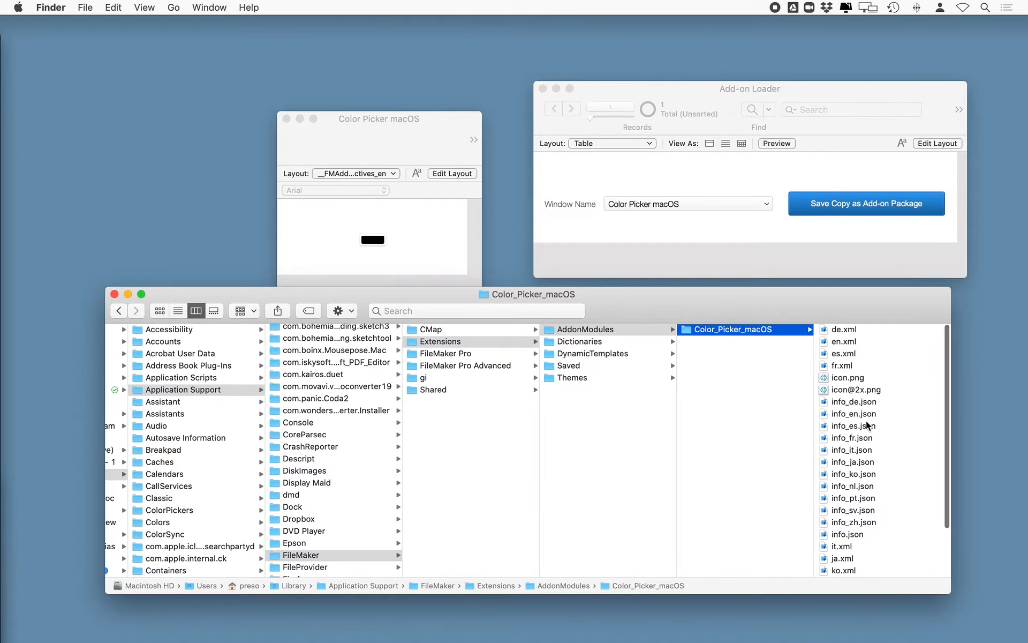
mouse_move(881, 435)
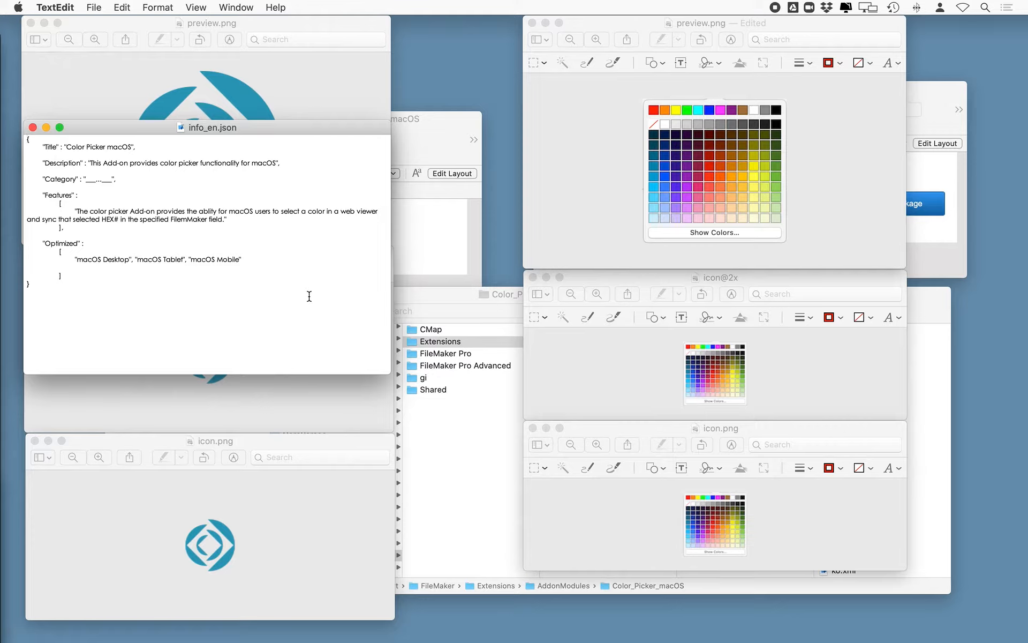
mouse_move(257, 238)
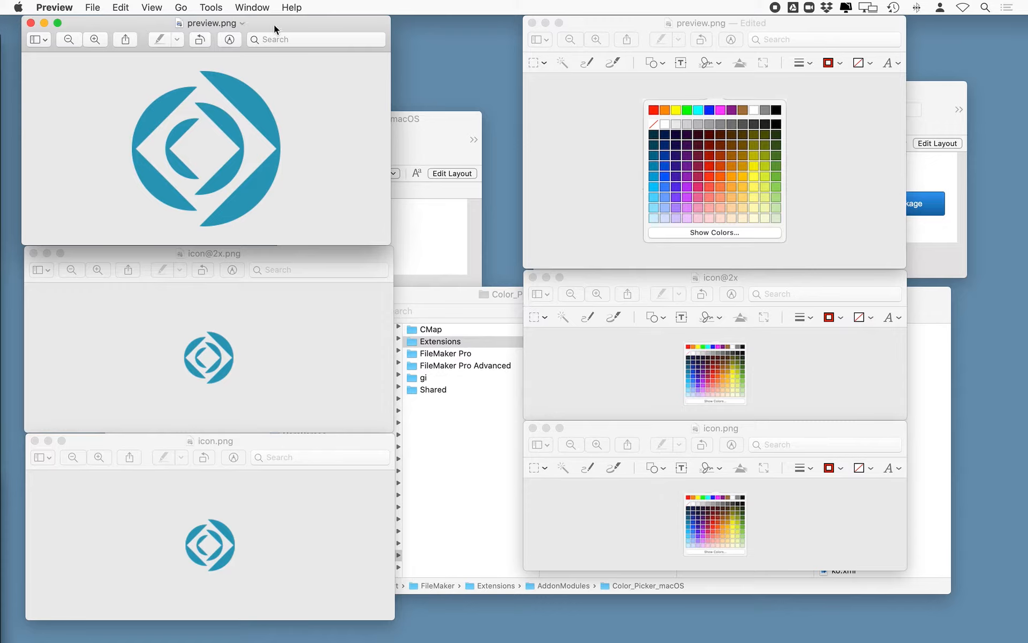
mouse_move(225, 119)
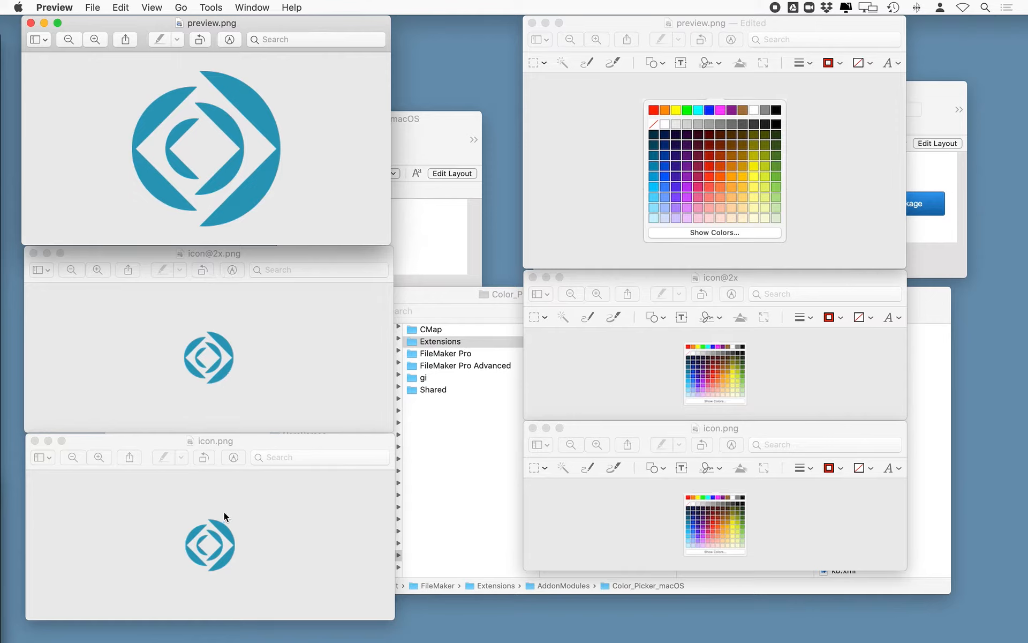
left_click(211, 6)
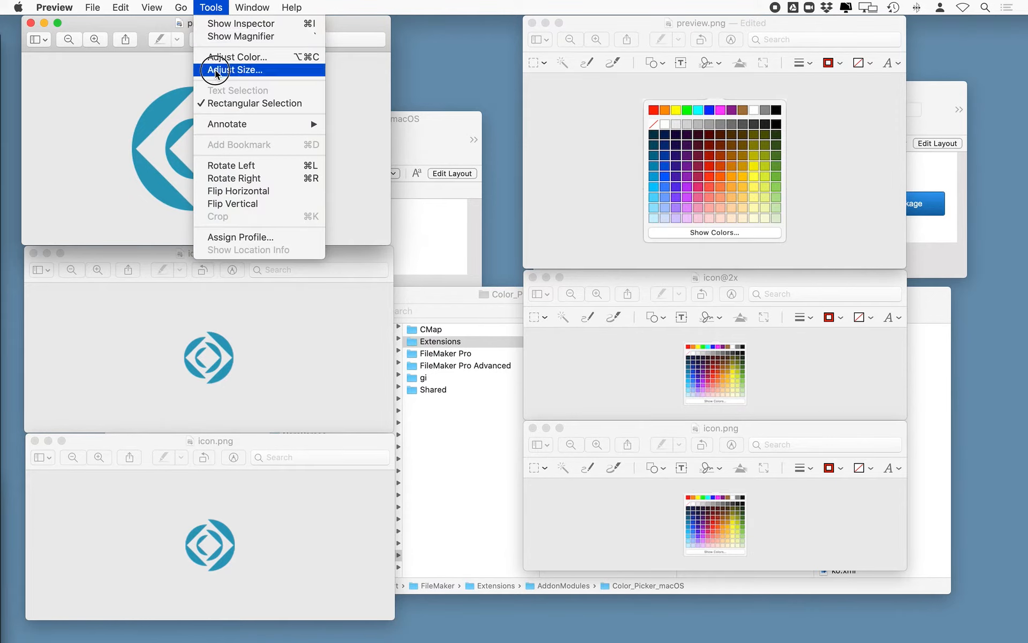
left_click(234, 69)
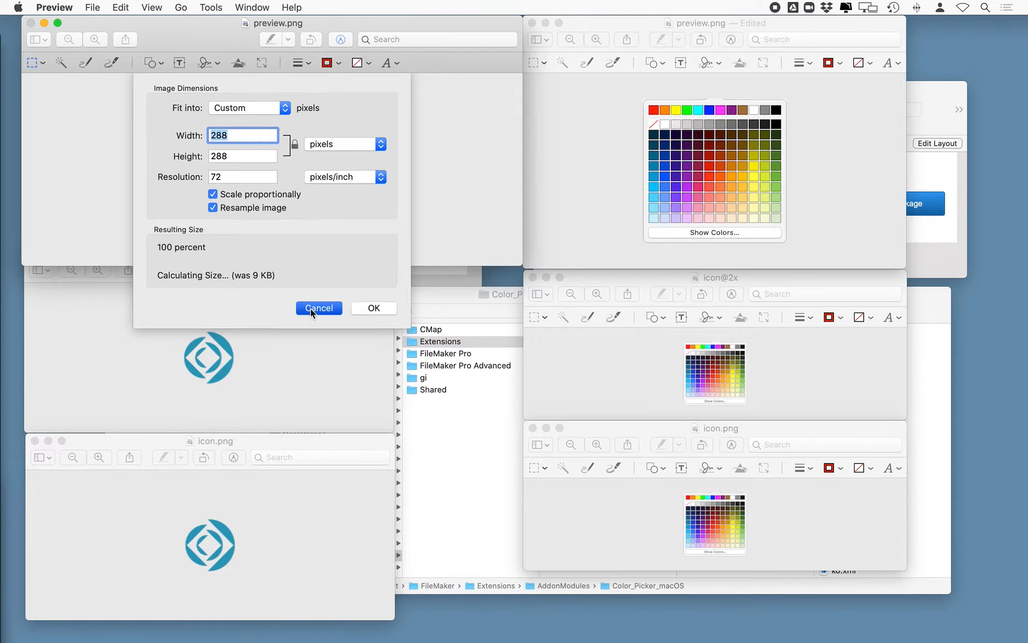
left_click(210, 7)
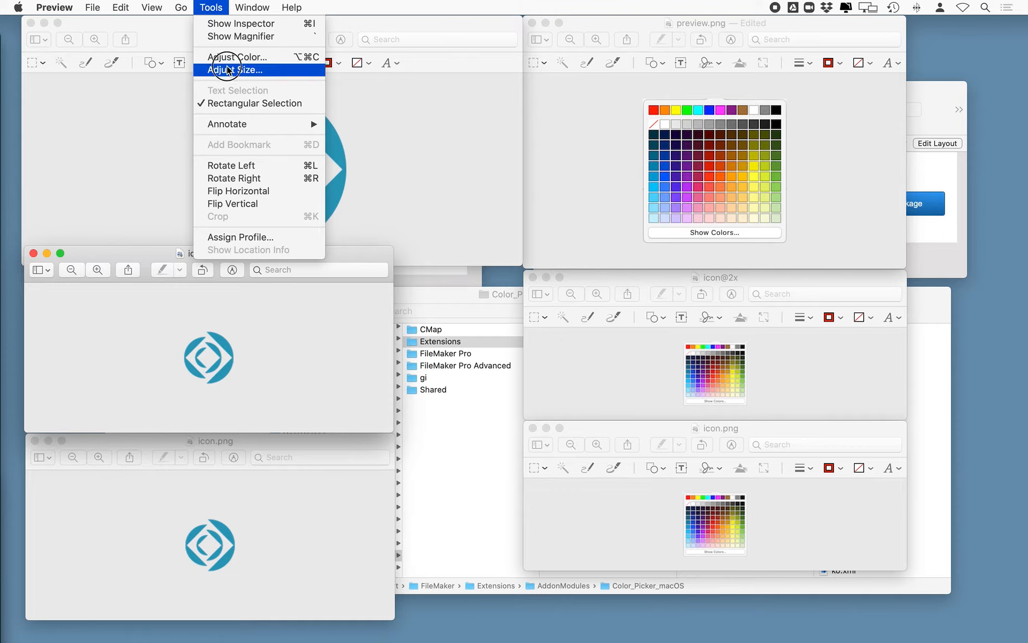
left_click(236, 71)
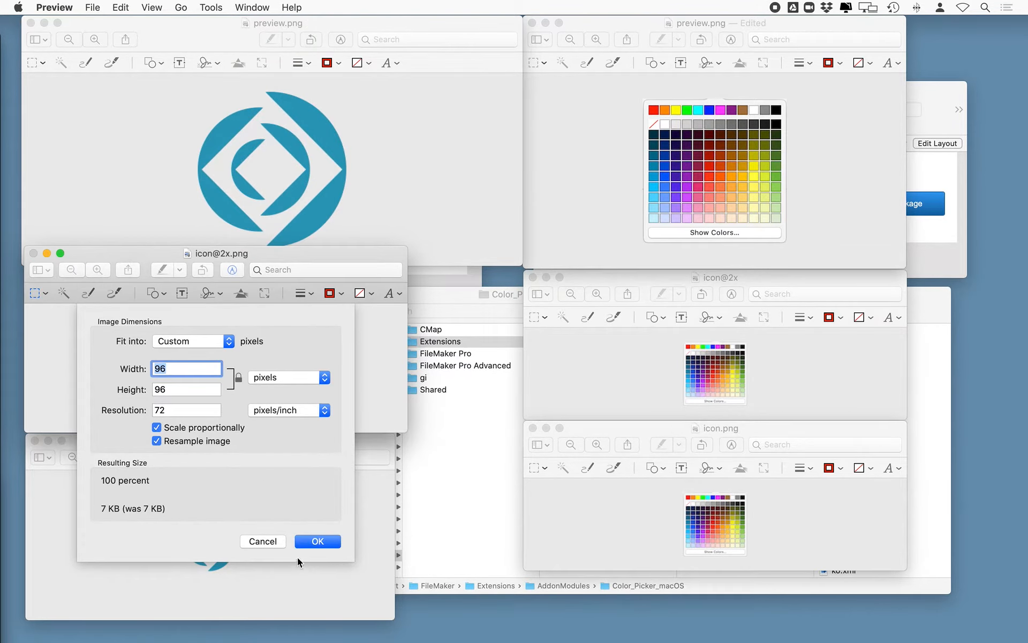
left_click(318, 540)
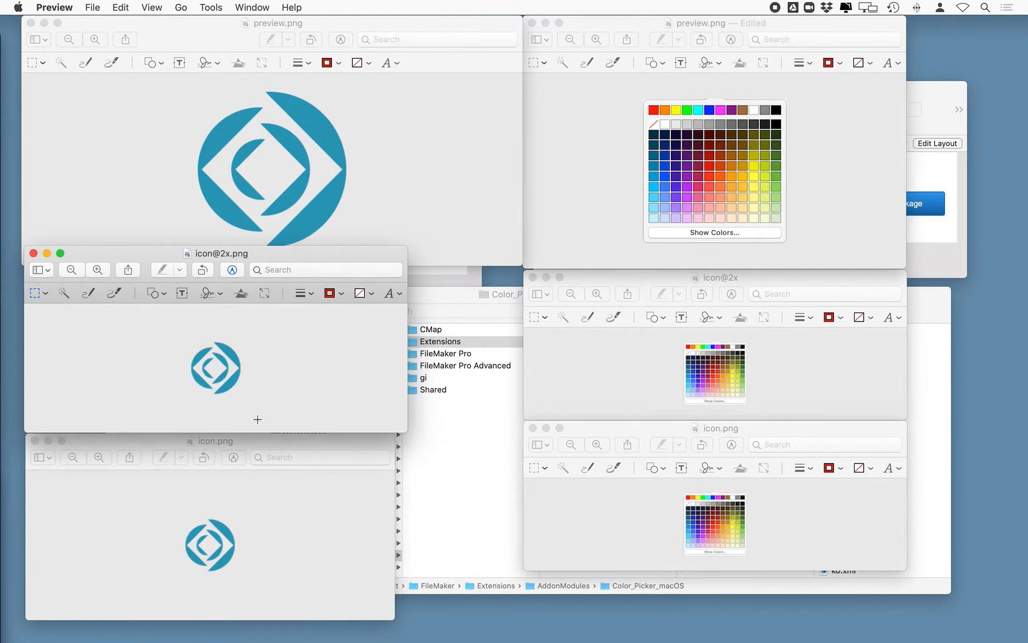
Review the edited colour-picker preview image that replaces the original
left_click(715, 23)
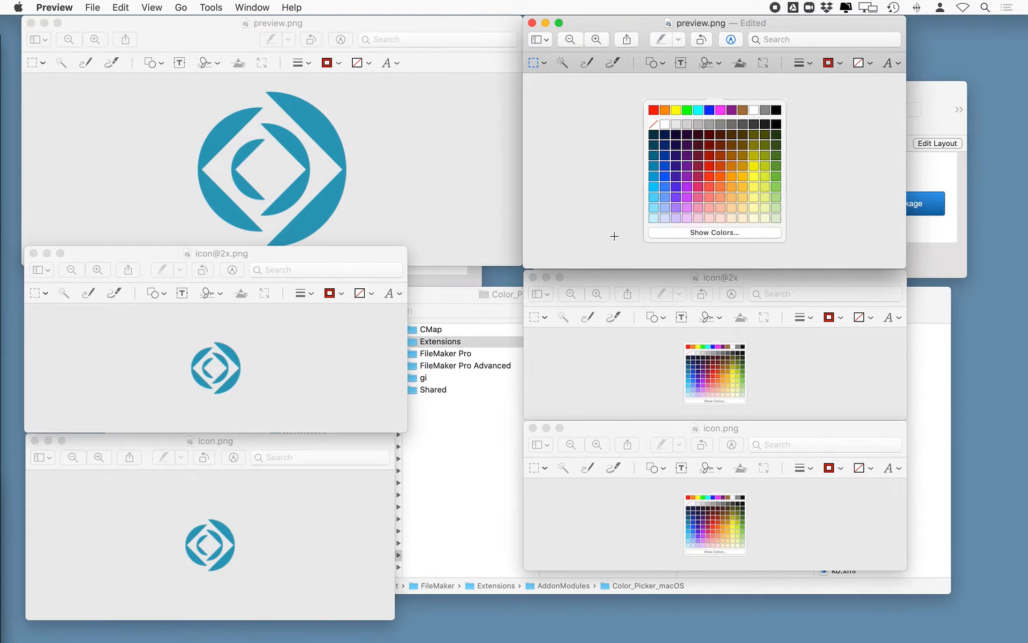
mouse_move(645, 155)
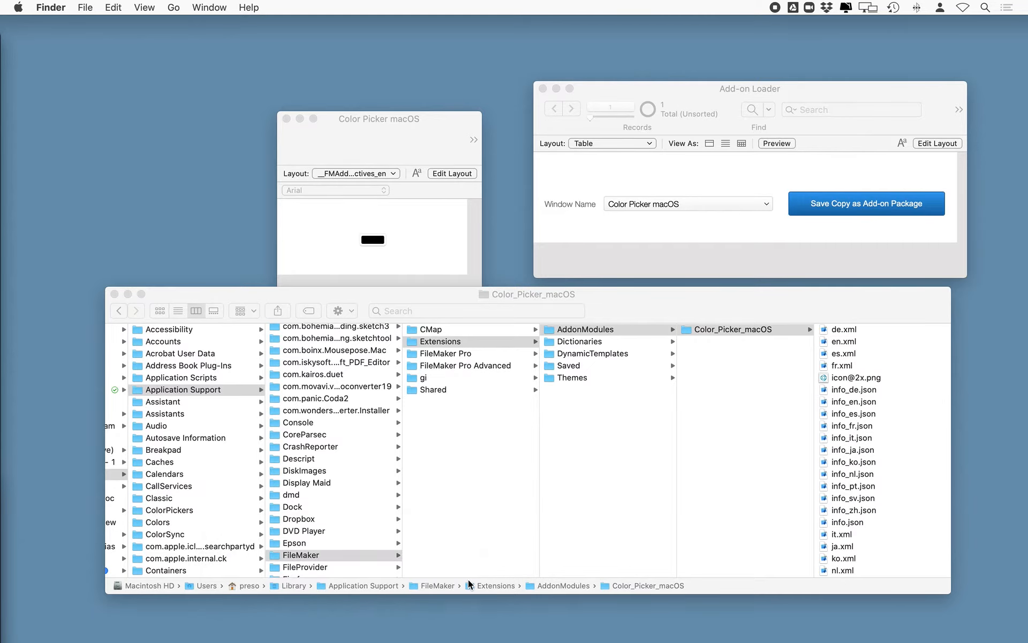
scroll("down", 3)
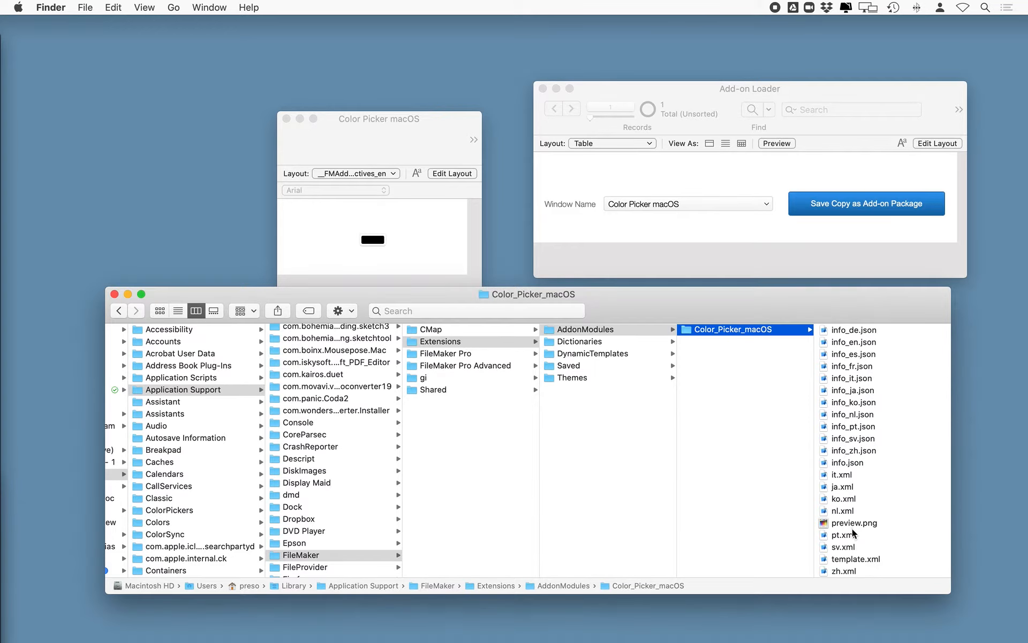
scroll("up", 3)
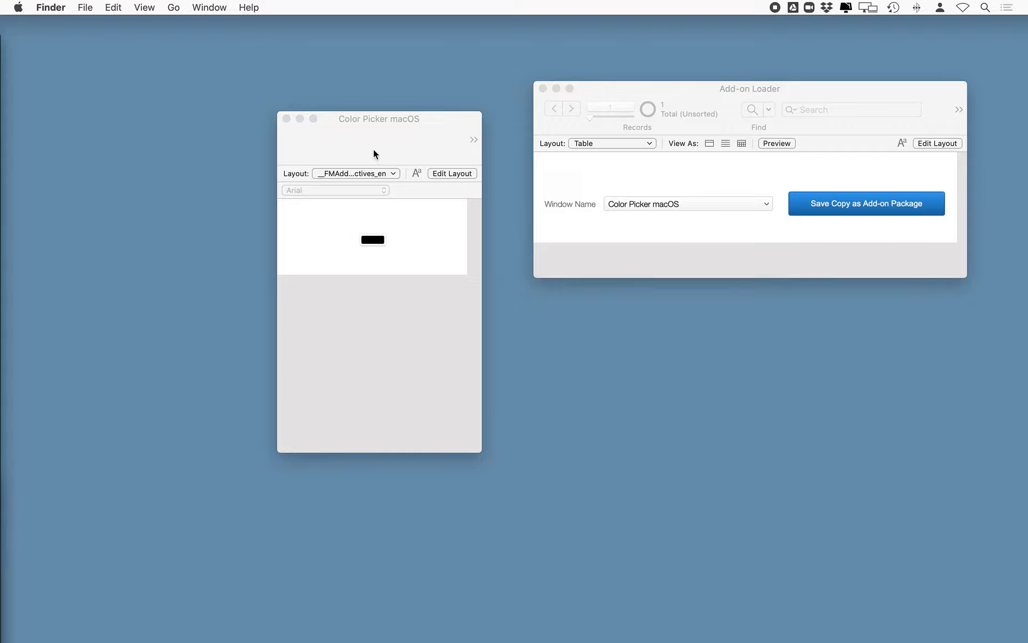
Relaunch FileMaker, show the Bike - Silver asset, and edit the Asset Details layout
left_click(67, 7)
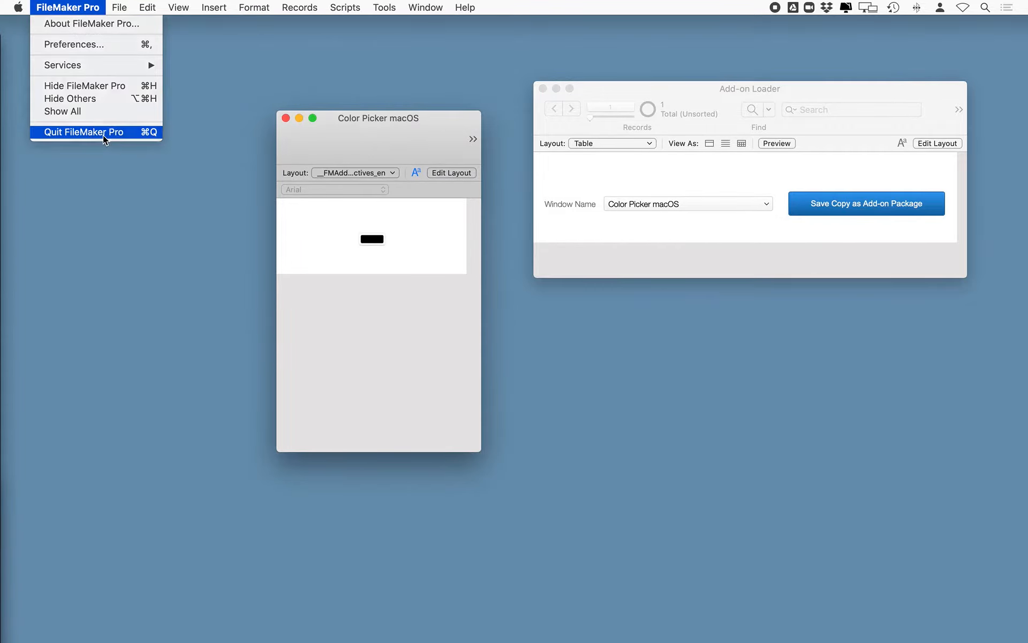
left_click(84, 132)
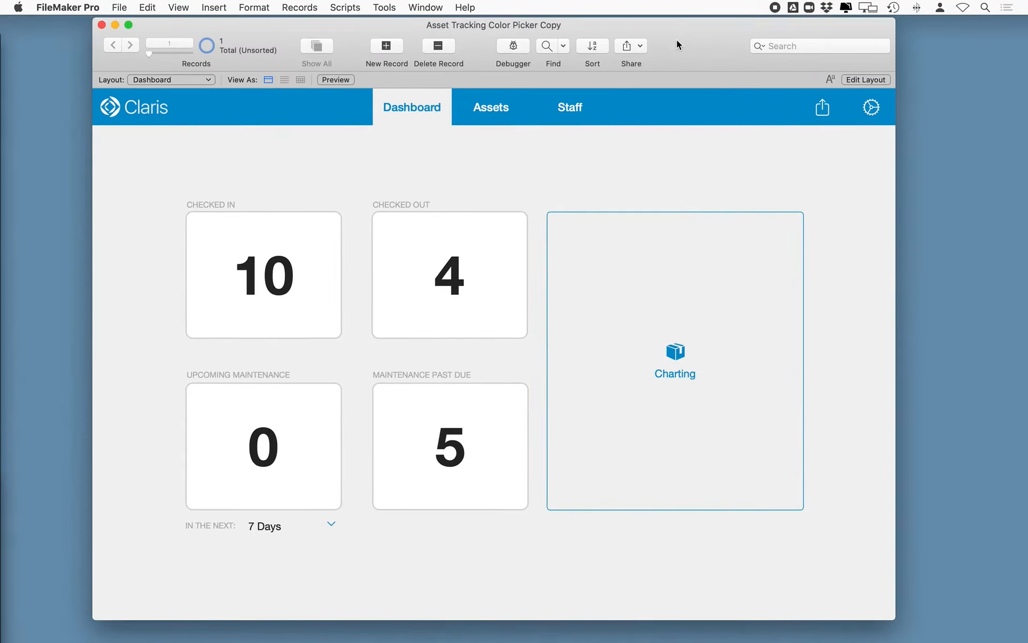
left_click(490, 107)
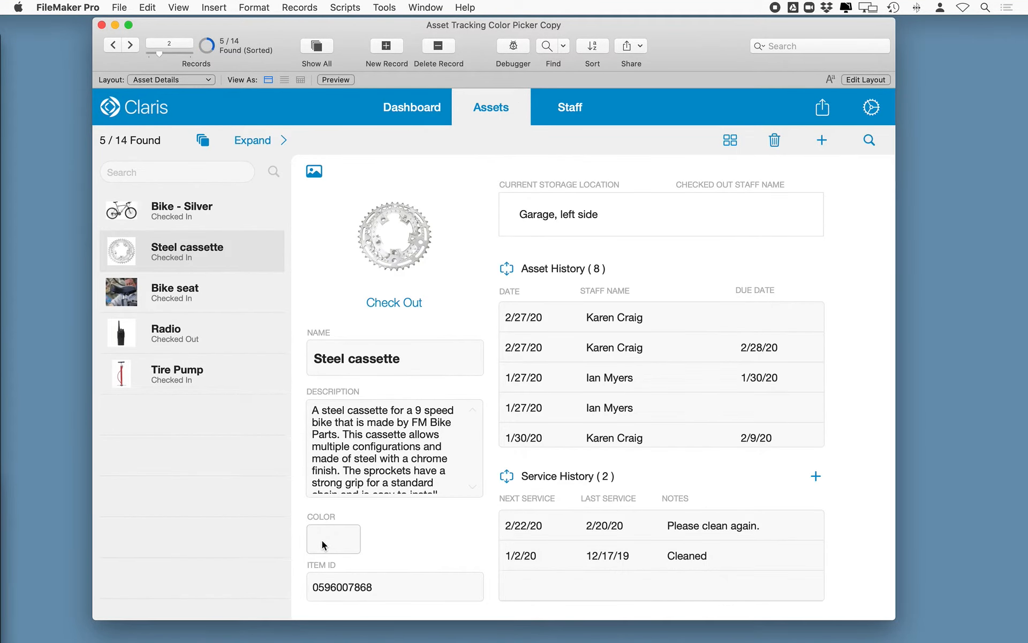
left_click(181, 211)
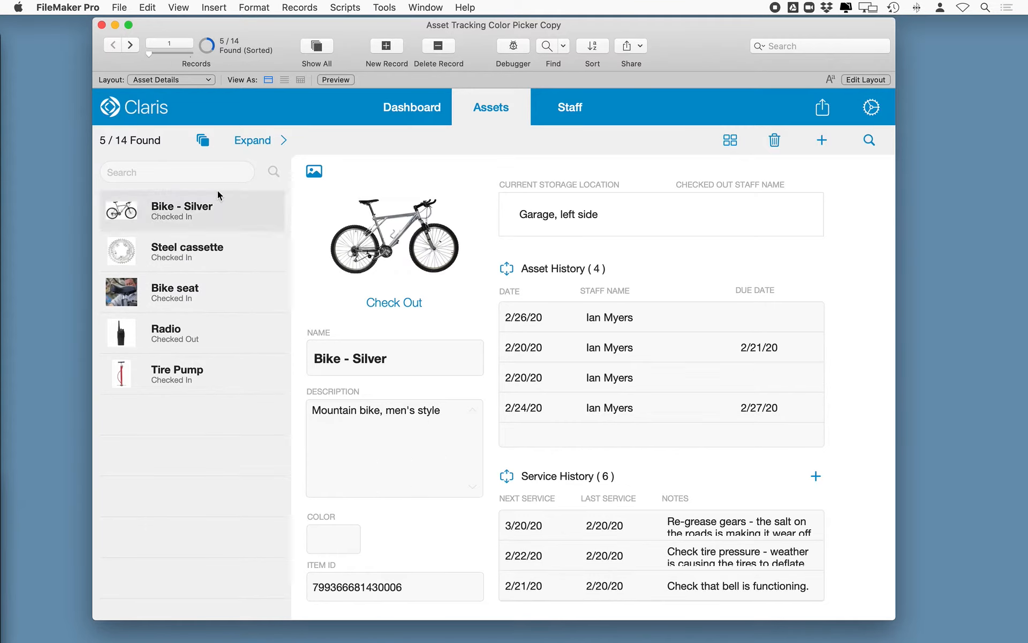
mouse_move(394, 521)
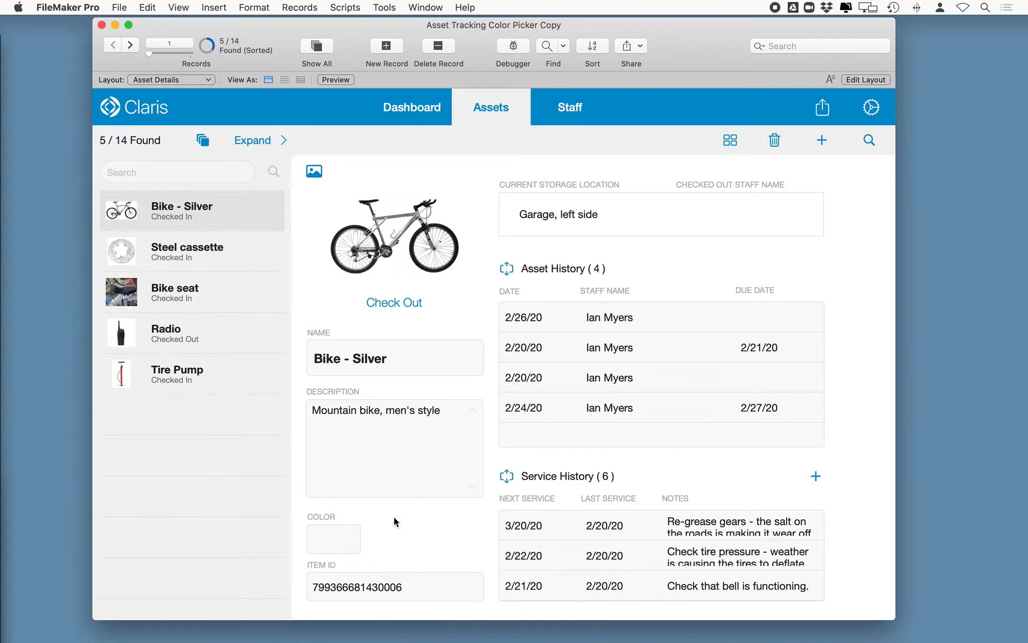
left_click(177, 7)
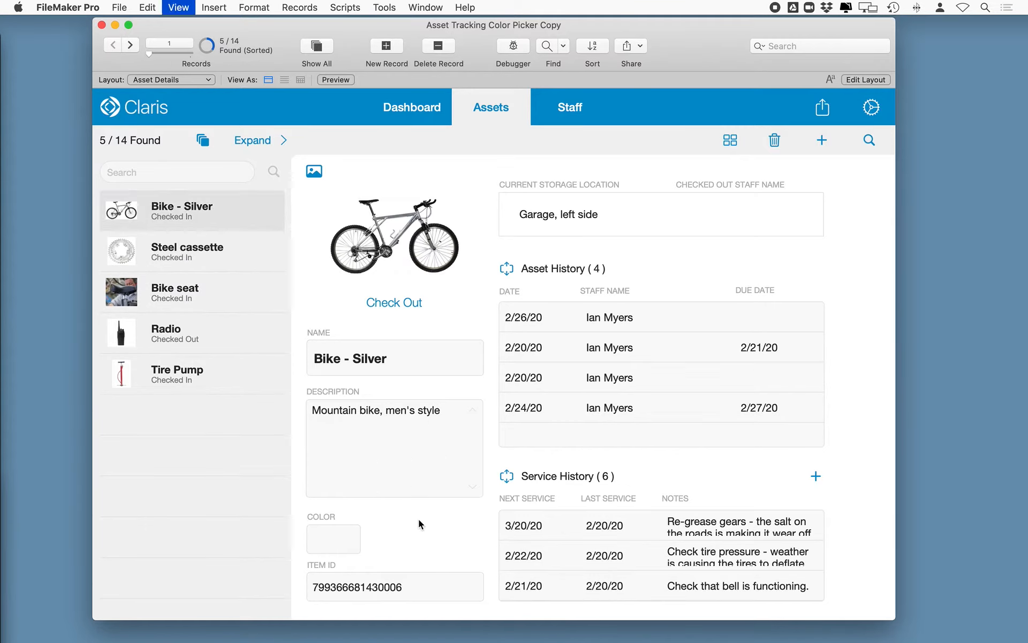
left_click(866, 79)
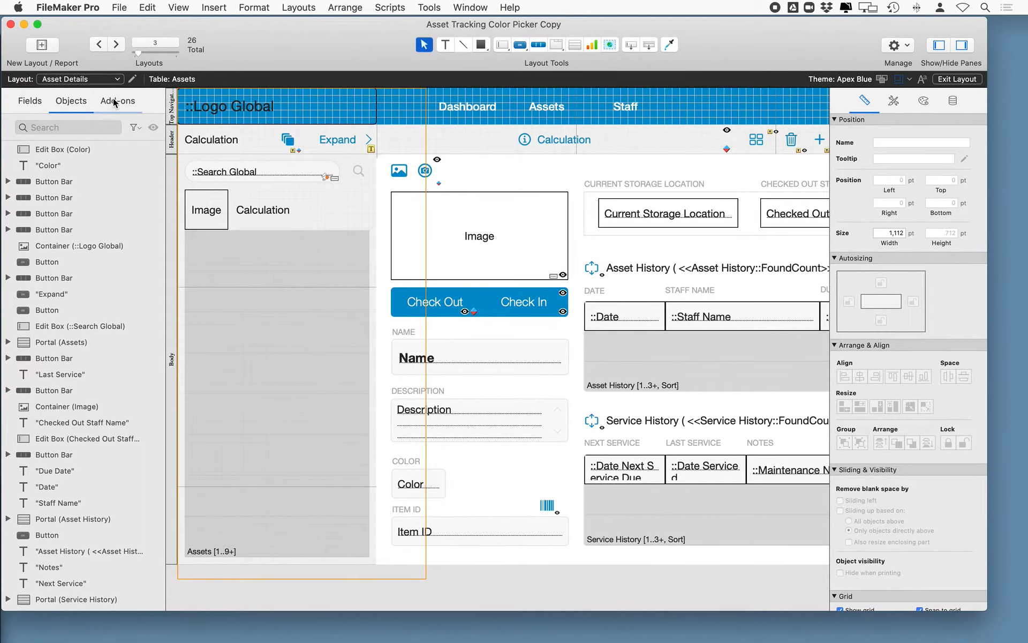
Install the Color Picker macOS add-on from the layout's Add-ons panel
left_click(117, 100)
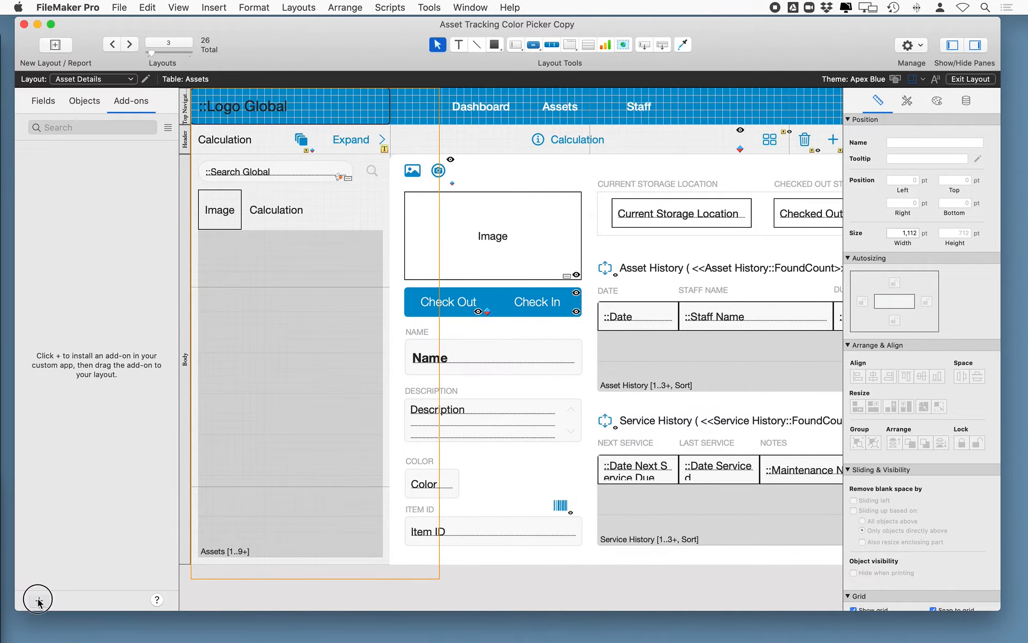
left_click(38, 599)
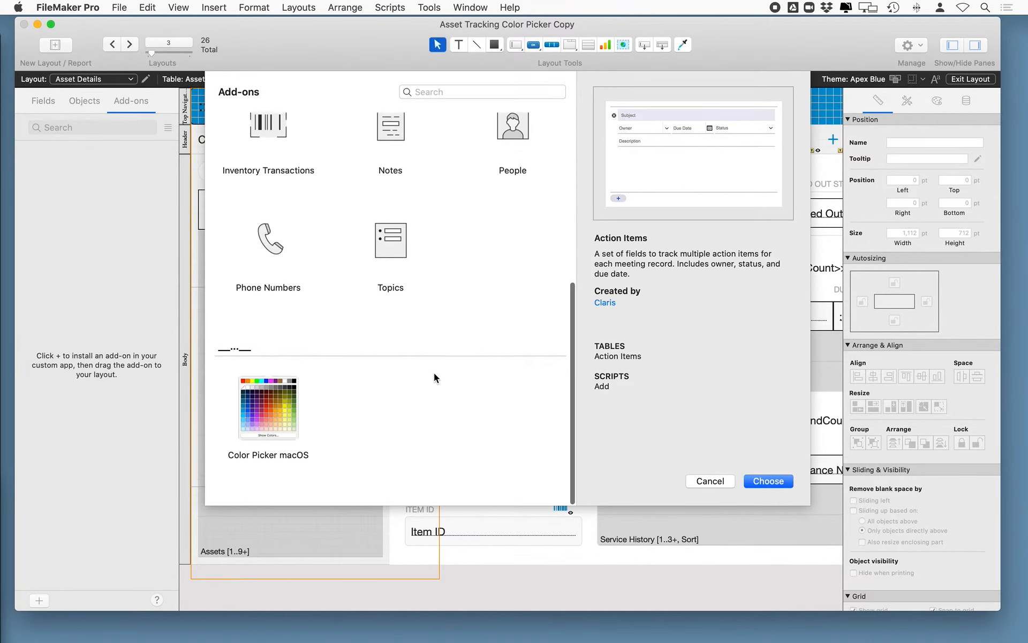
left_click(268, 408)
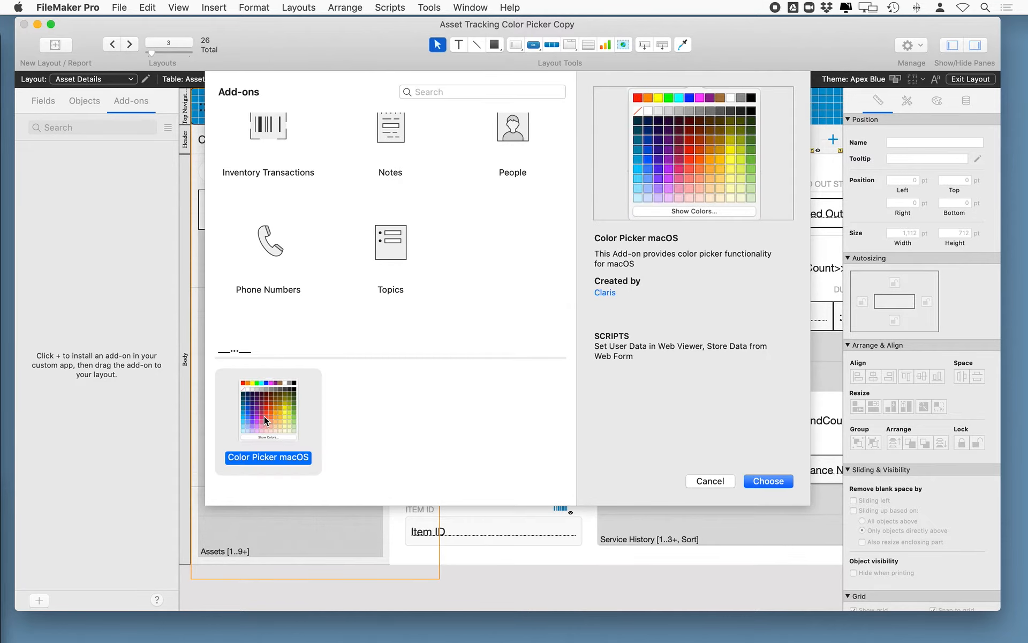
mouse_move(628, 272)
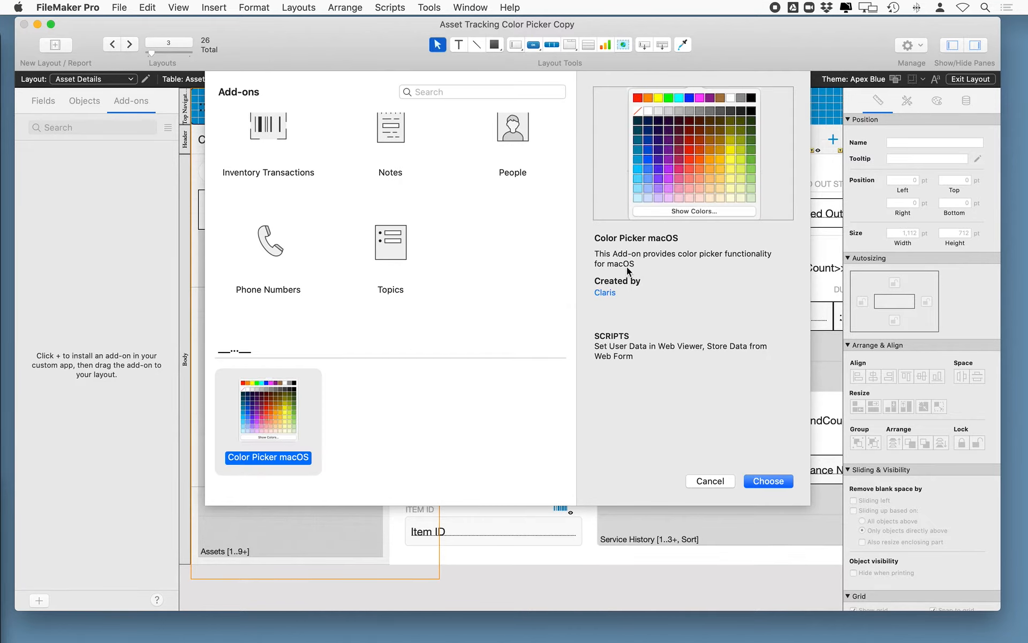
mouse_move(672, 265)
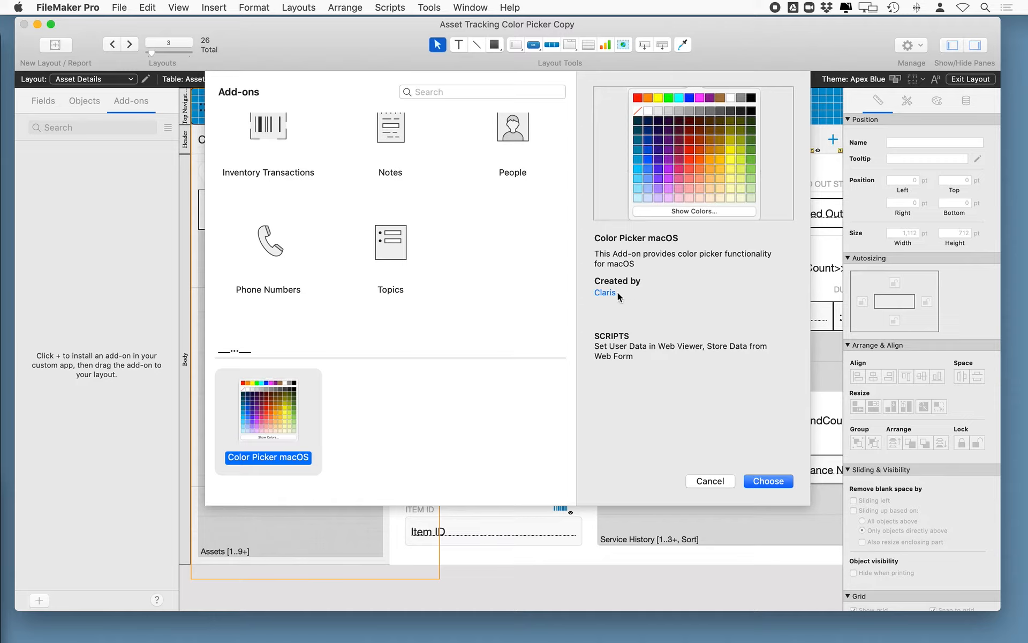
mouse_move(661, 281)
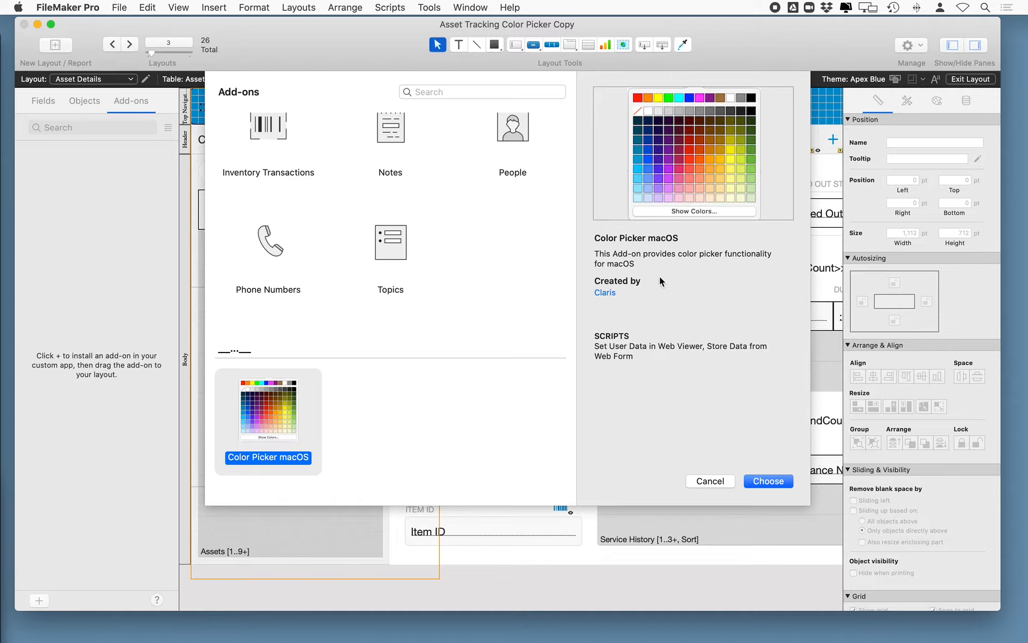
left_click(768, 481)
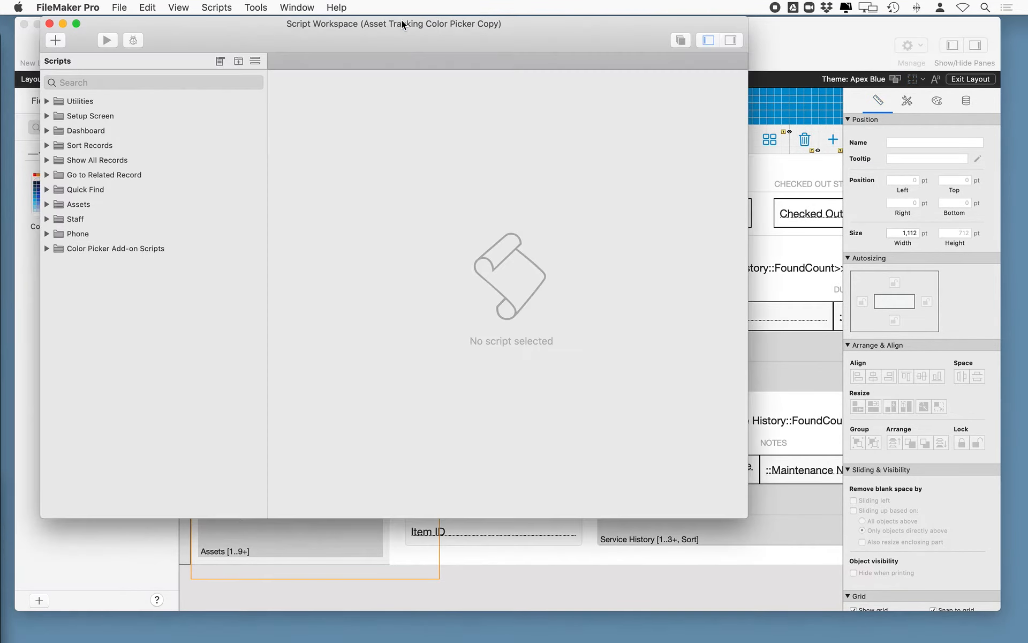
Open Set User Data in Web Viewer and review the file's table definitions
left_click(47, 248)
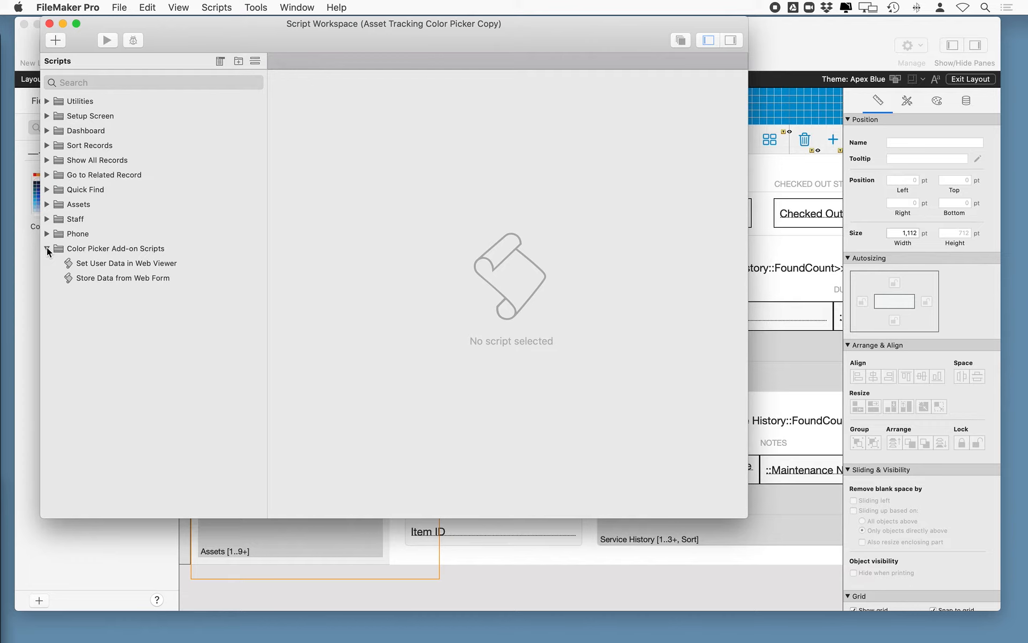
left_click(128, 263)
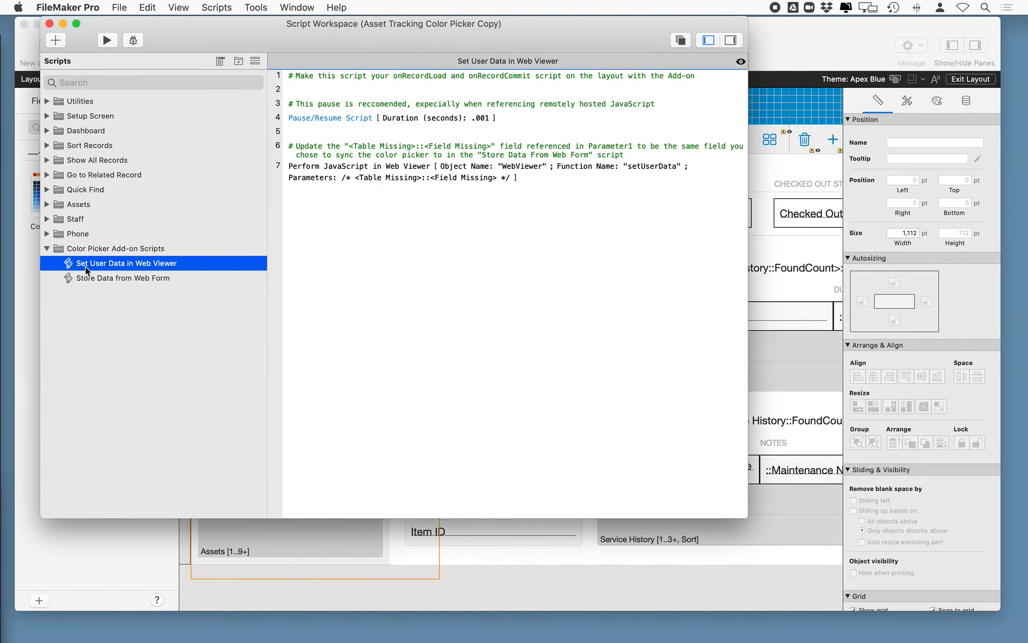
left_click(119, 7)
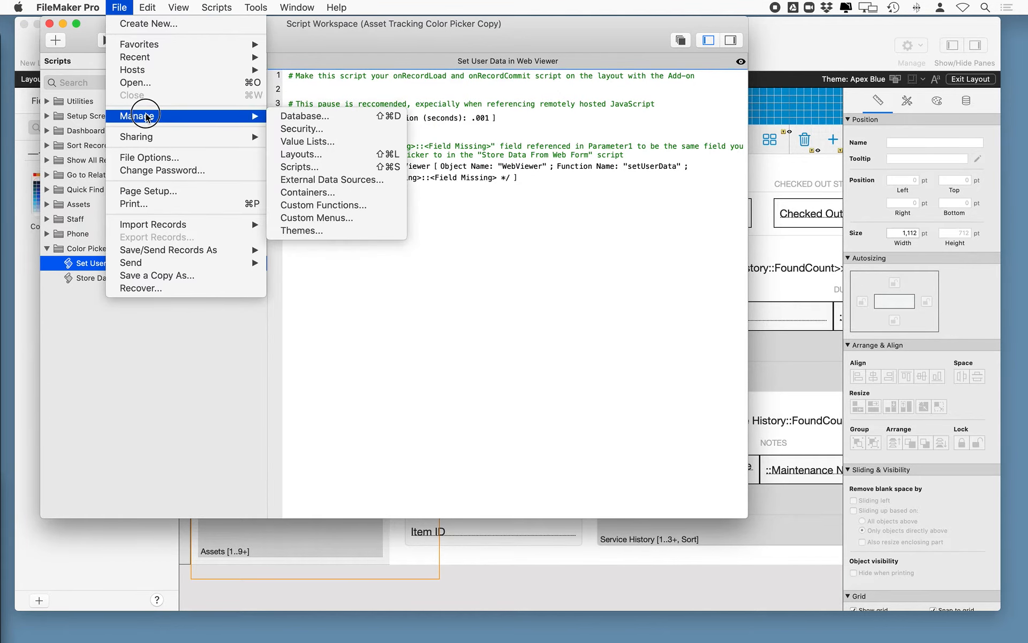
left_click(304, 116)
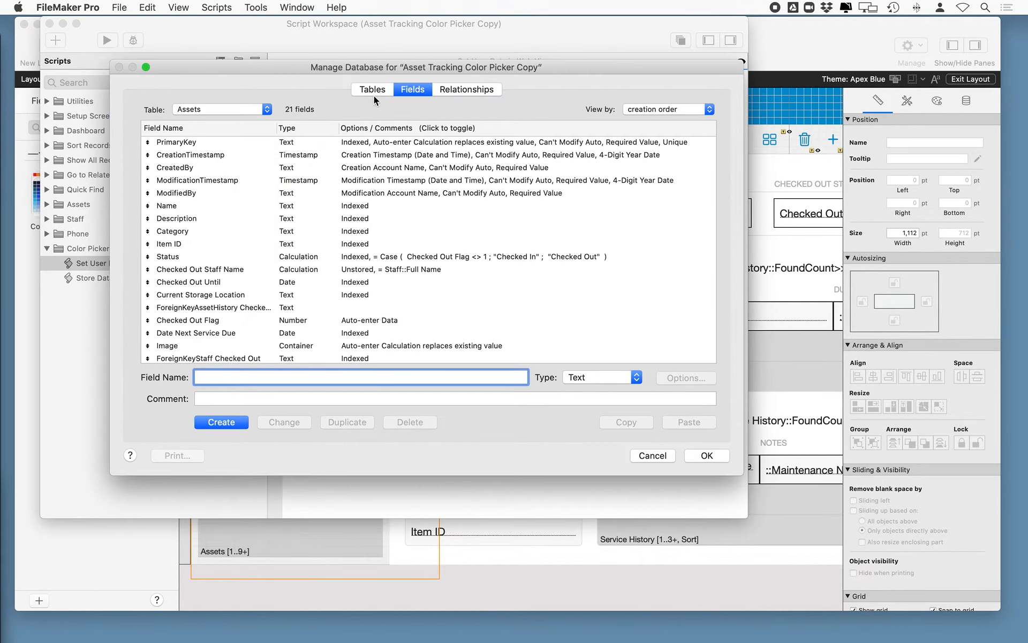
left_click(371, 90)
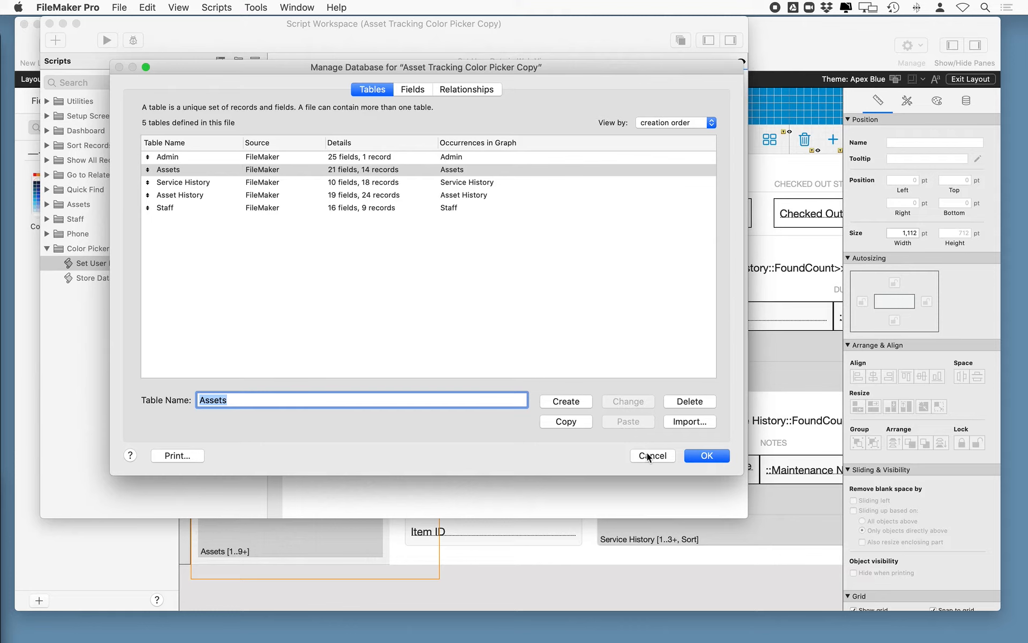
left_click(652, 456)
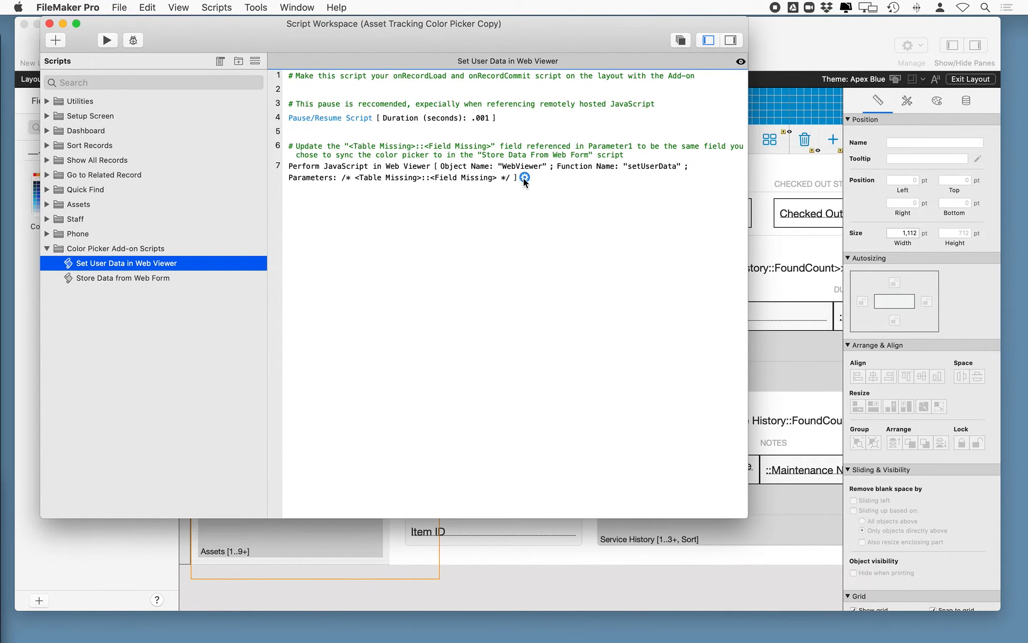
Set the Perform JavaScript parameter to Assets::Color and save the script
left_click(524, 178)
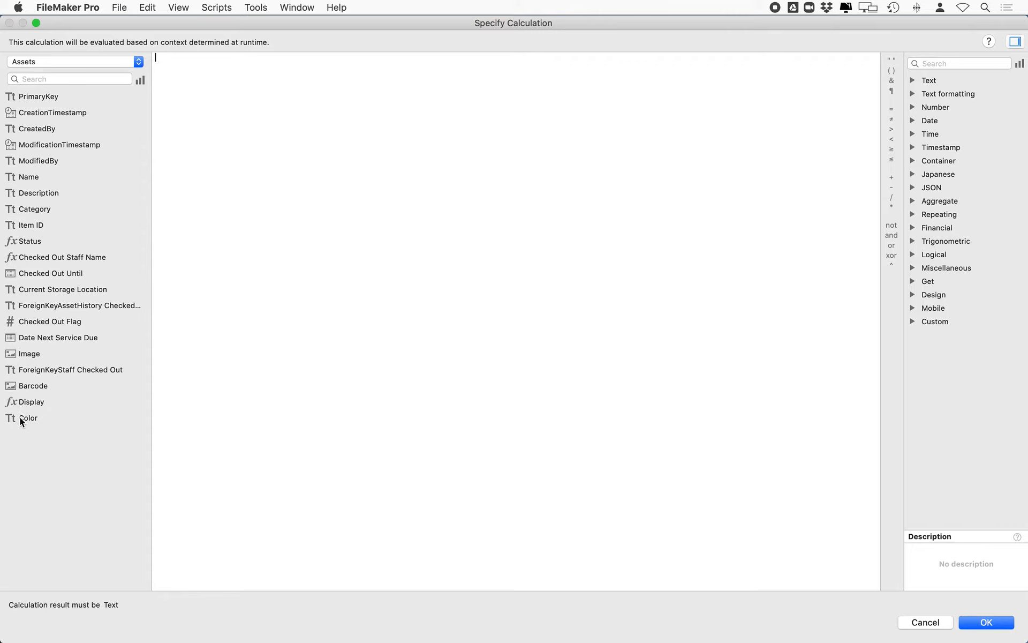
double_click(27, 418)
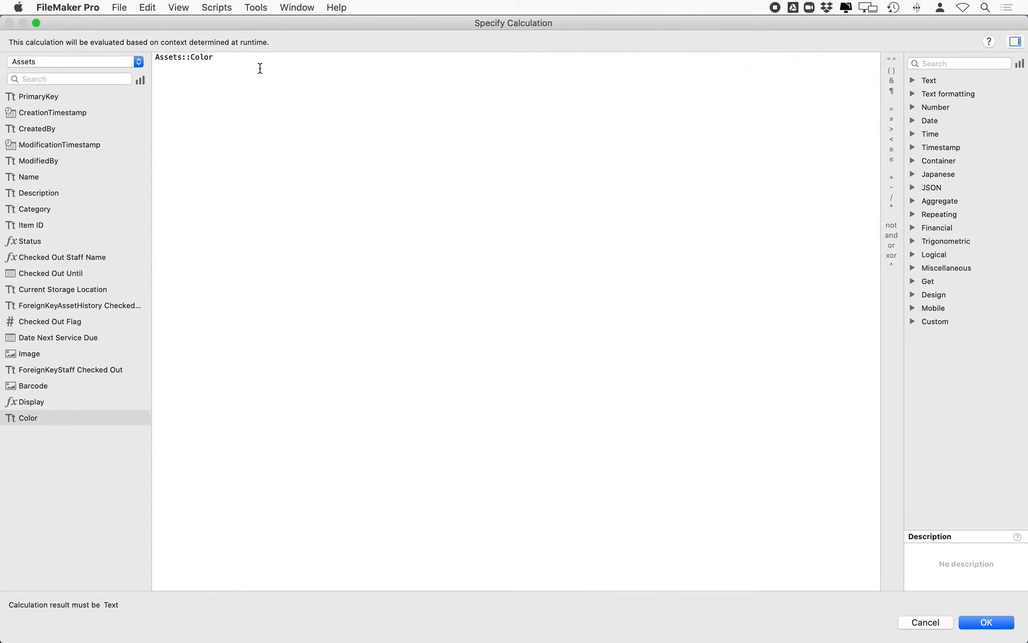
left_click(985, 622)
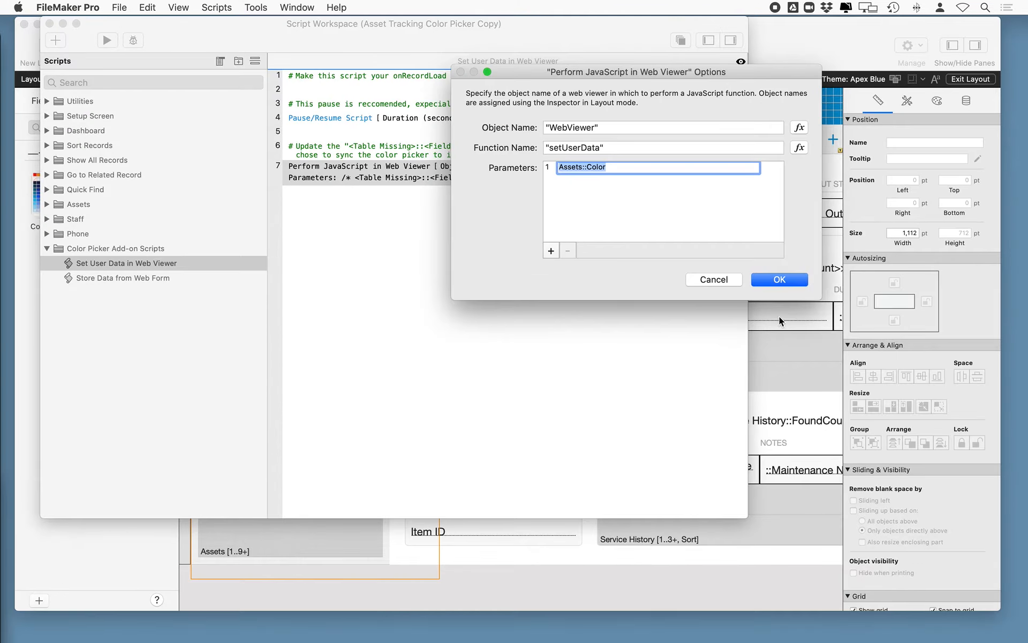
left_click(779, 280)
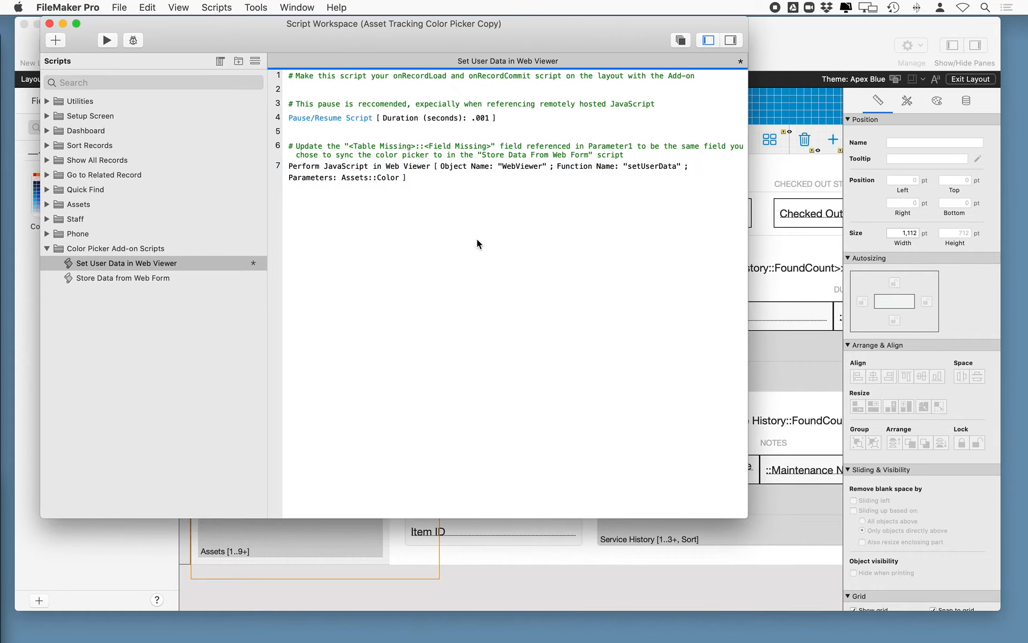
left_click(126, 263)
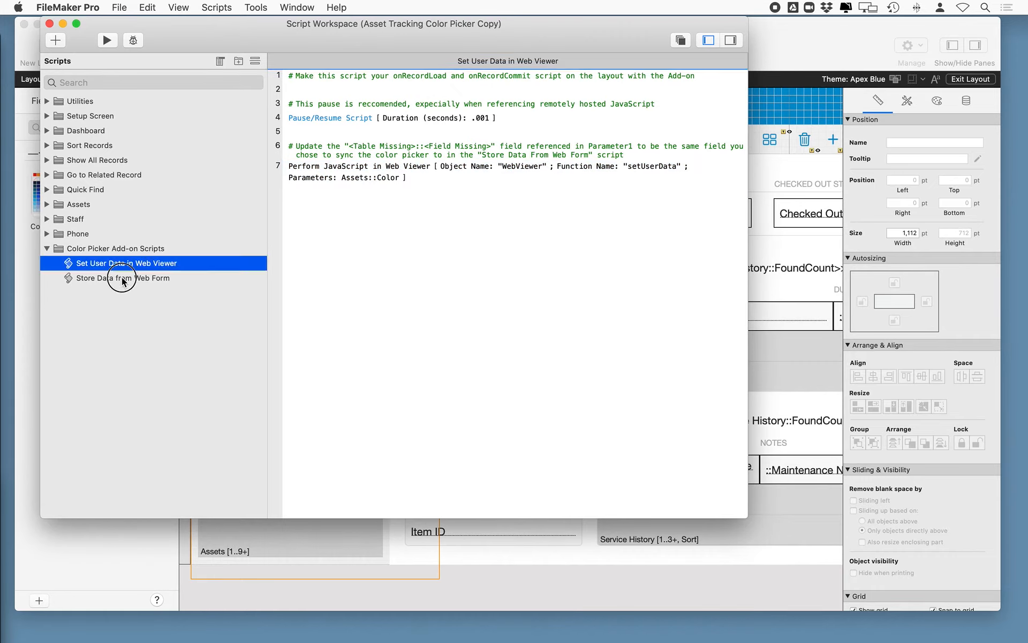
Point the Set Field step of Store Data from Web Form at Assets::Color
left_click(122, 278)
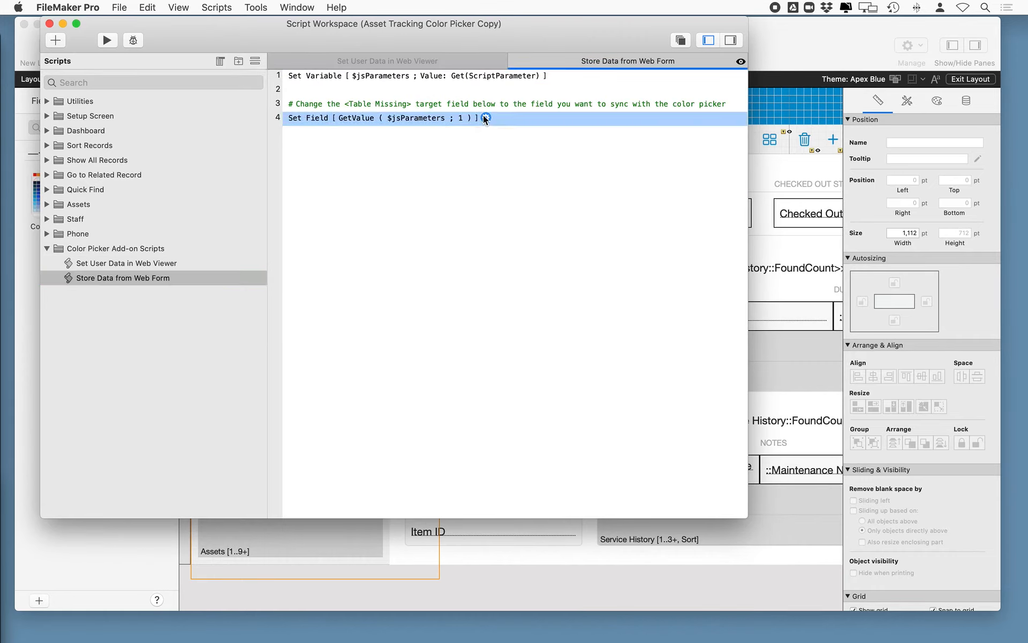
left_click(485, 118)
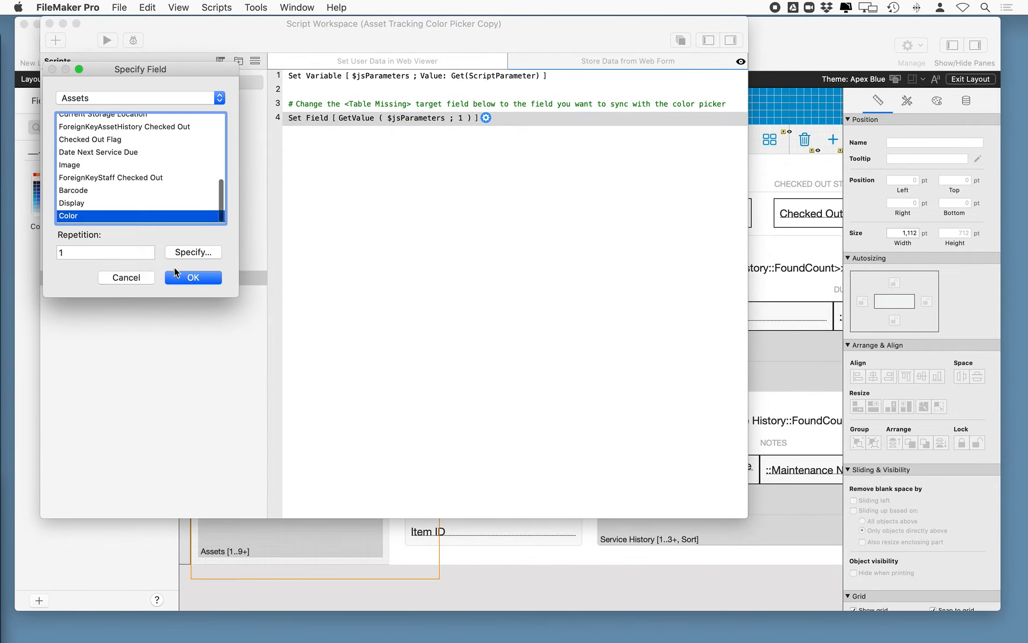
left_click(192, 277)
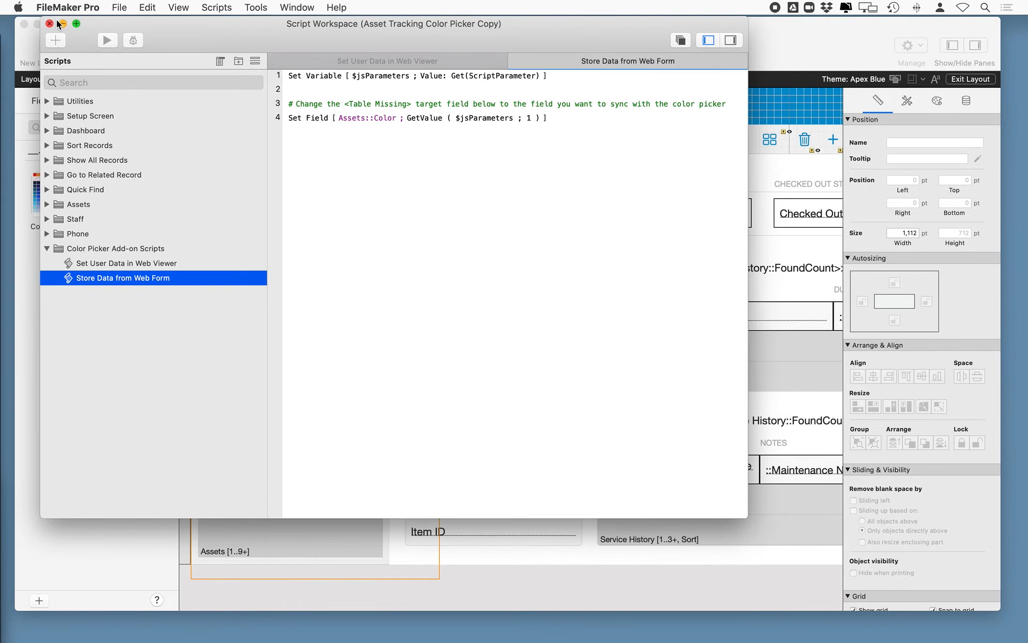
left_click(50, 24)
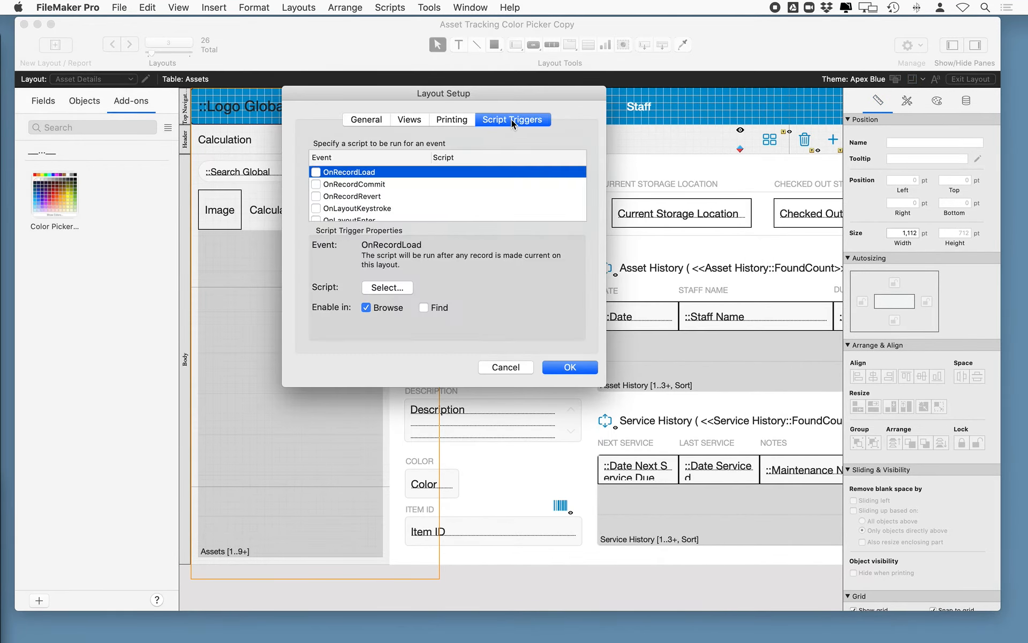
Assign Set User Data in Web Viewer to the OnRecordLoad and OnRecordCommit layout triggers
left_click(386, 287)
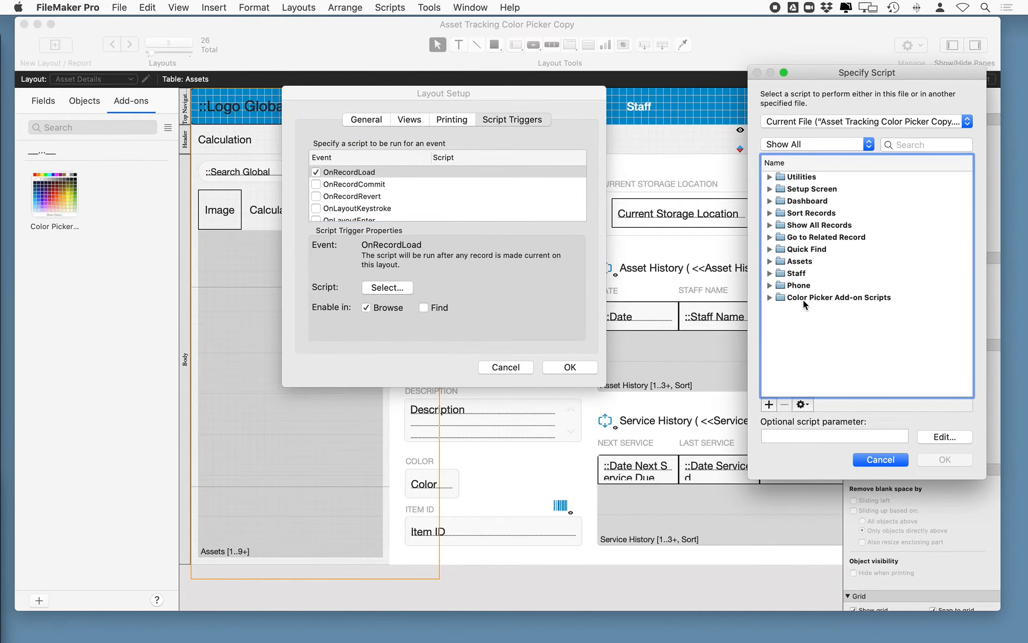
left_click(845, 309)
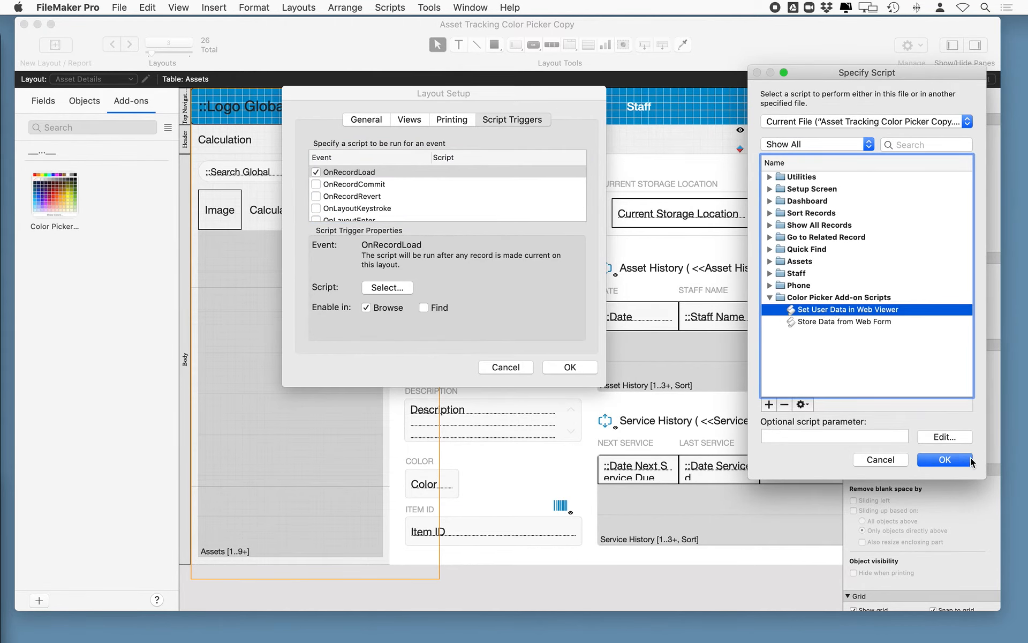
left_click(943, 458)
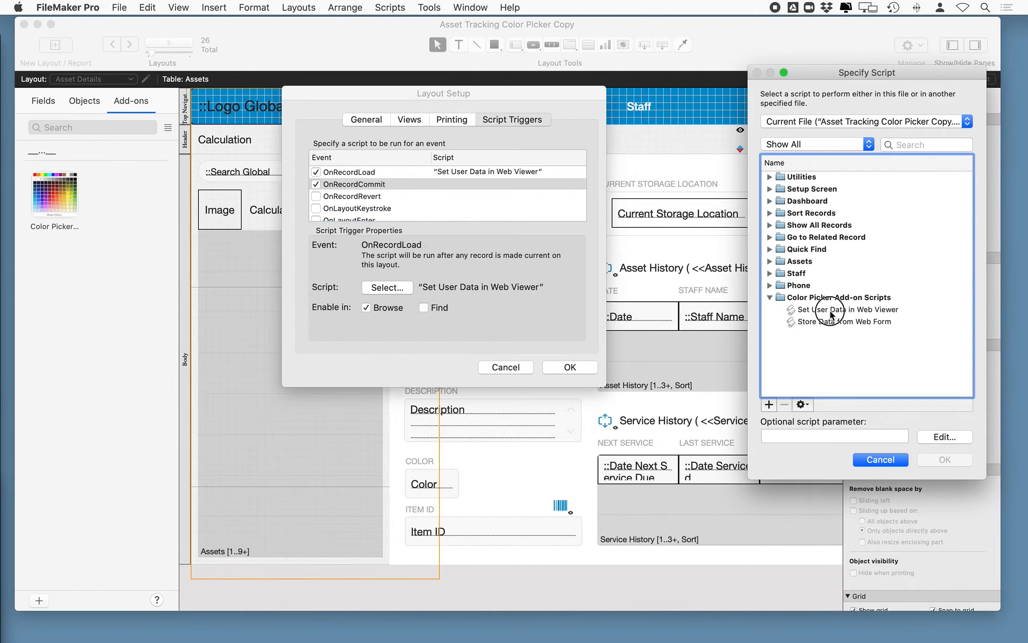
left_click(943, 458)
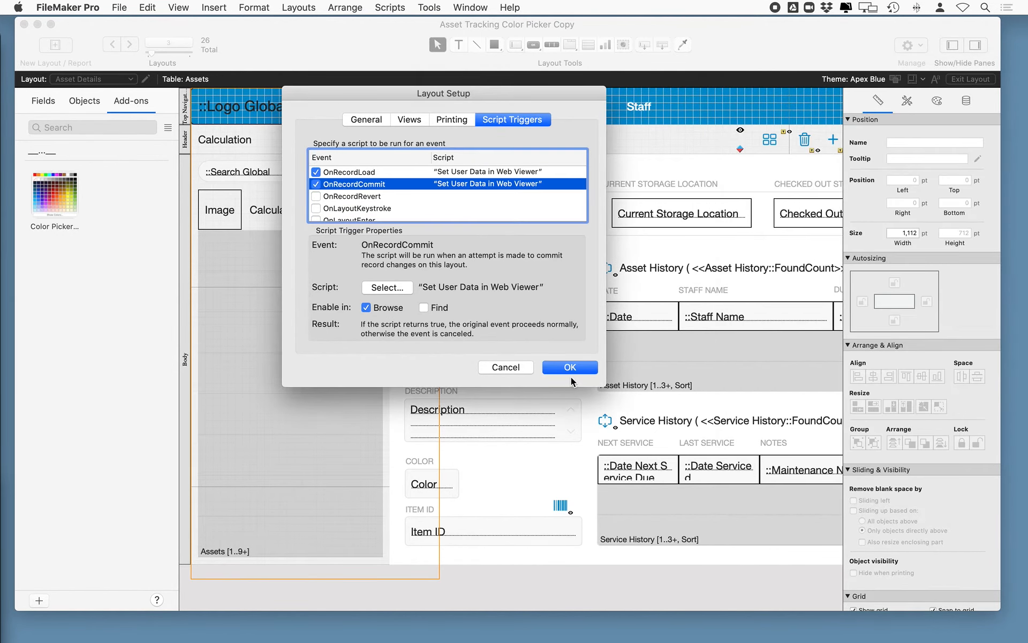
left_click(569, 366)
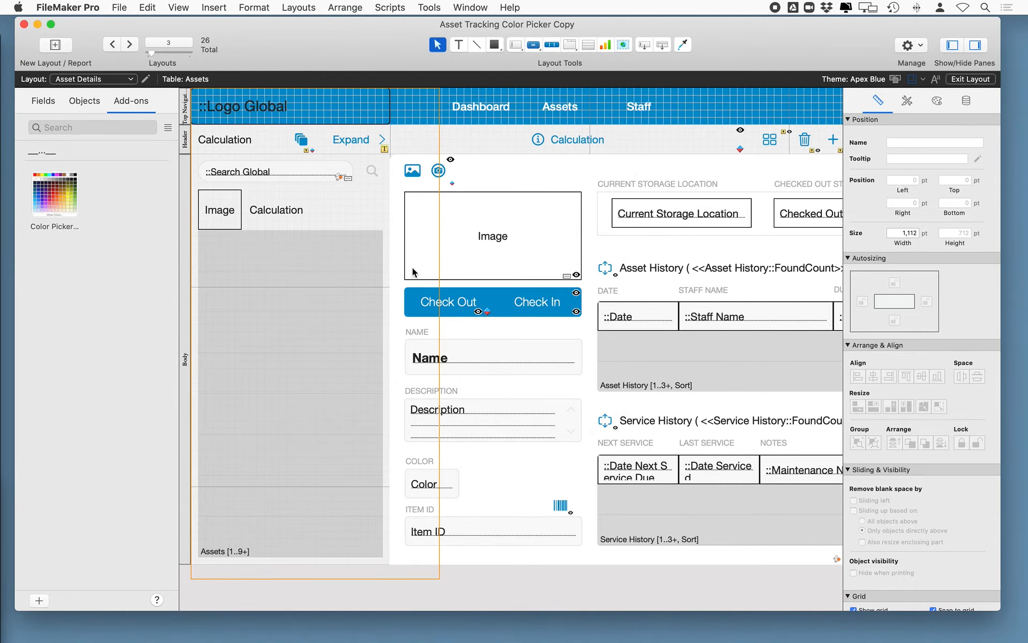
mouse_move(297, 152)
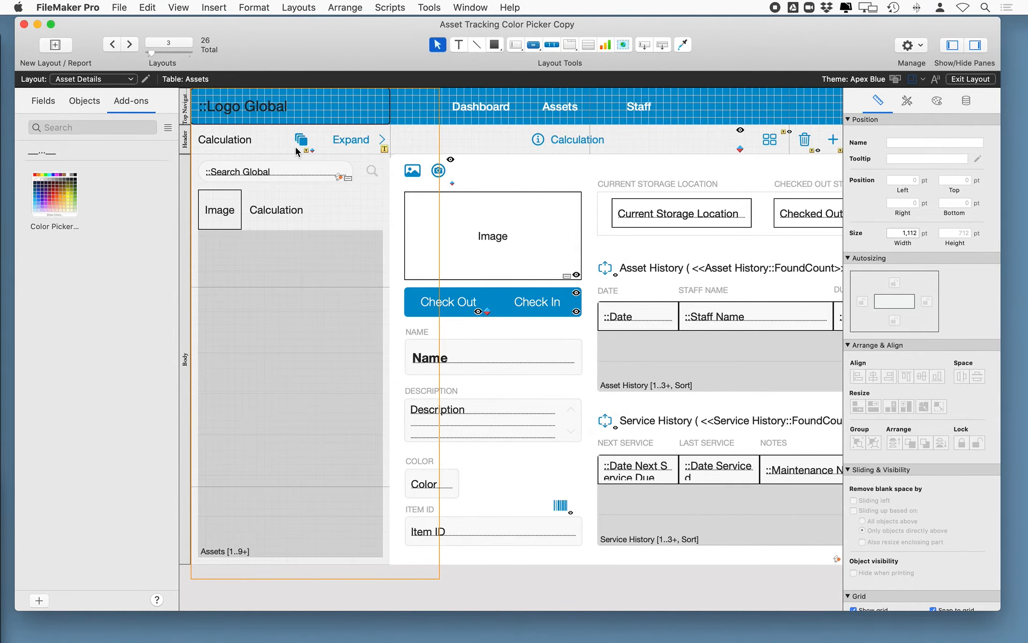
mouse_move(58, 195)
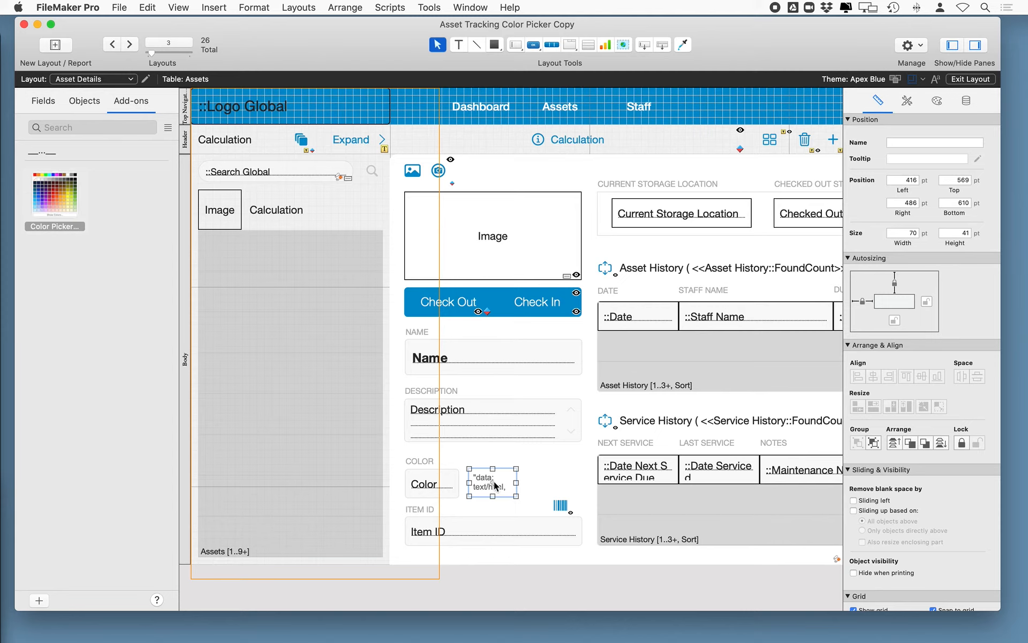
mouse_move(564, 432)
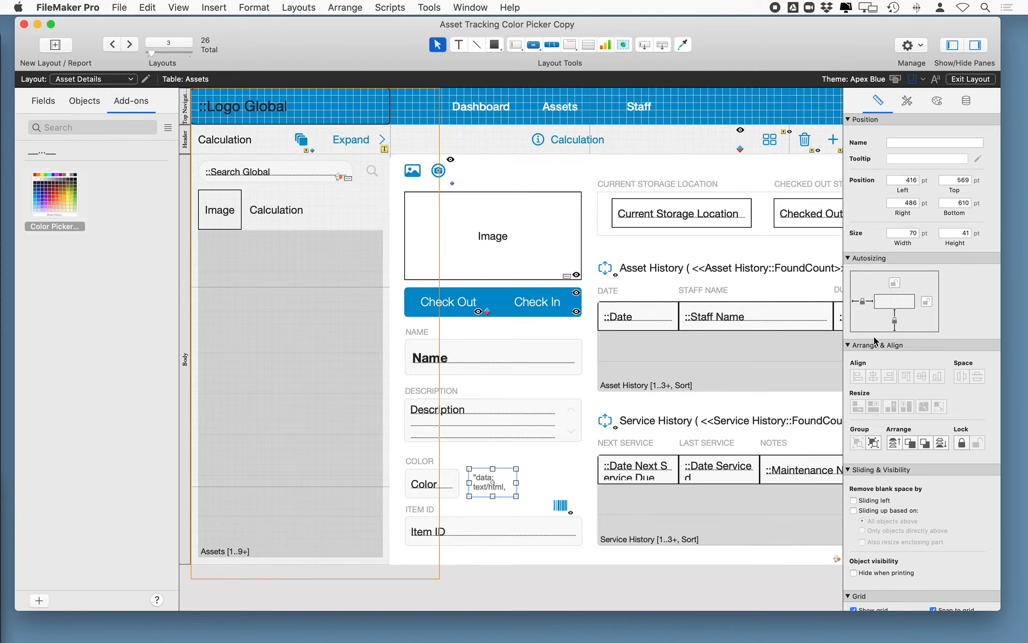
Pick the grey swatch #929292 in the color picker for Bike - Silver
left_click(178, 7)
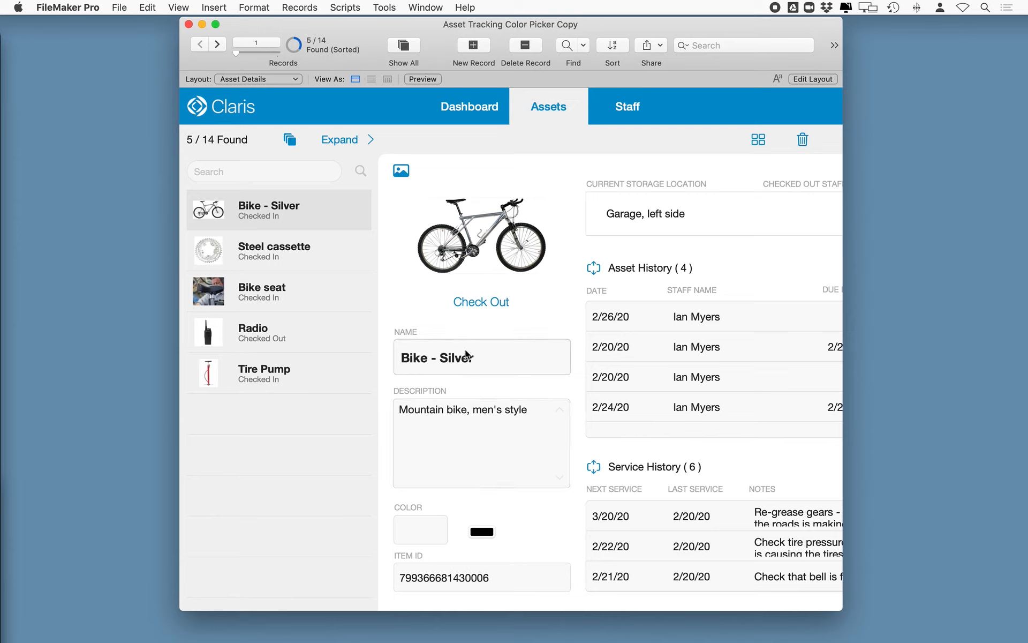
left_click(481, 531)
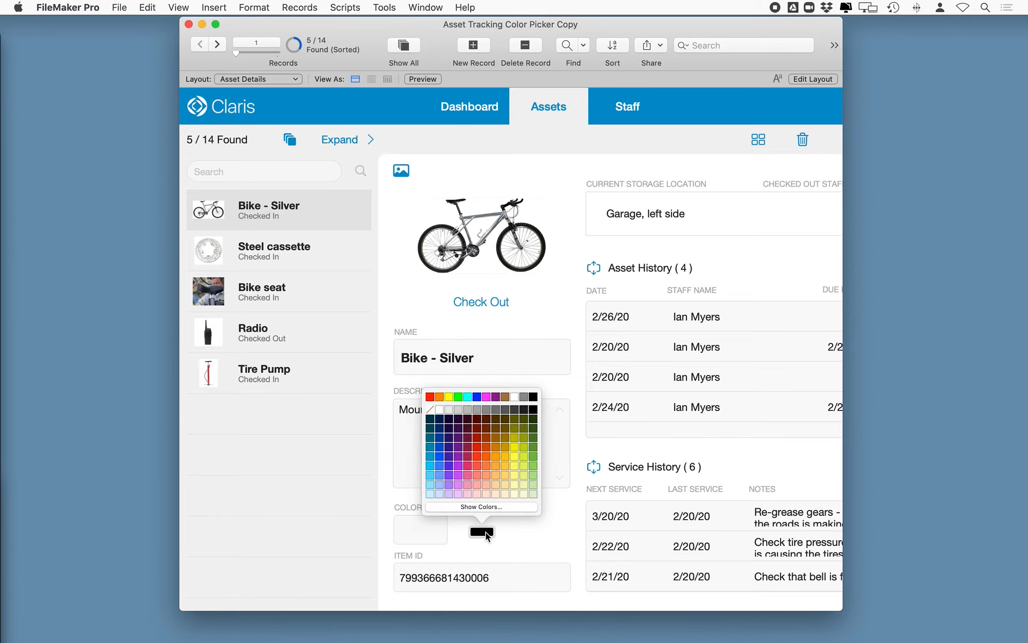
left_click(482, 531)
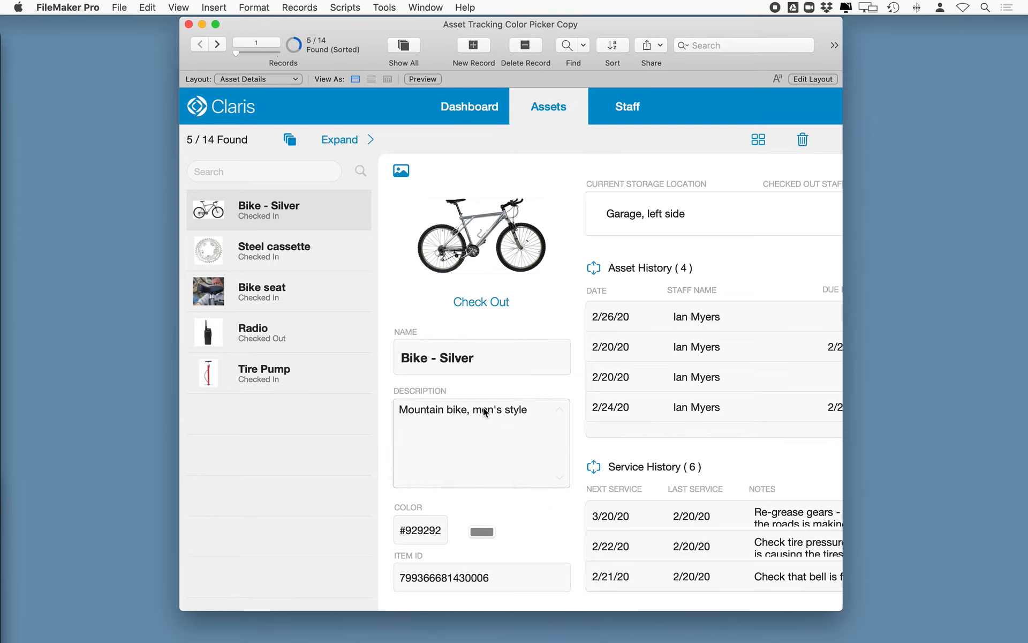